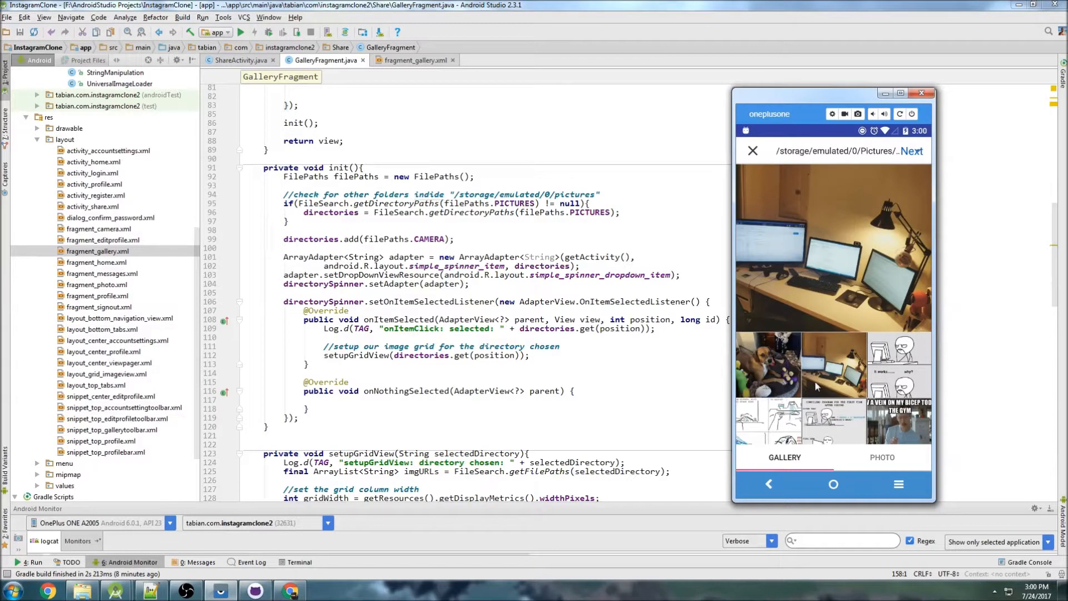
mouse_move(874, 392)
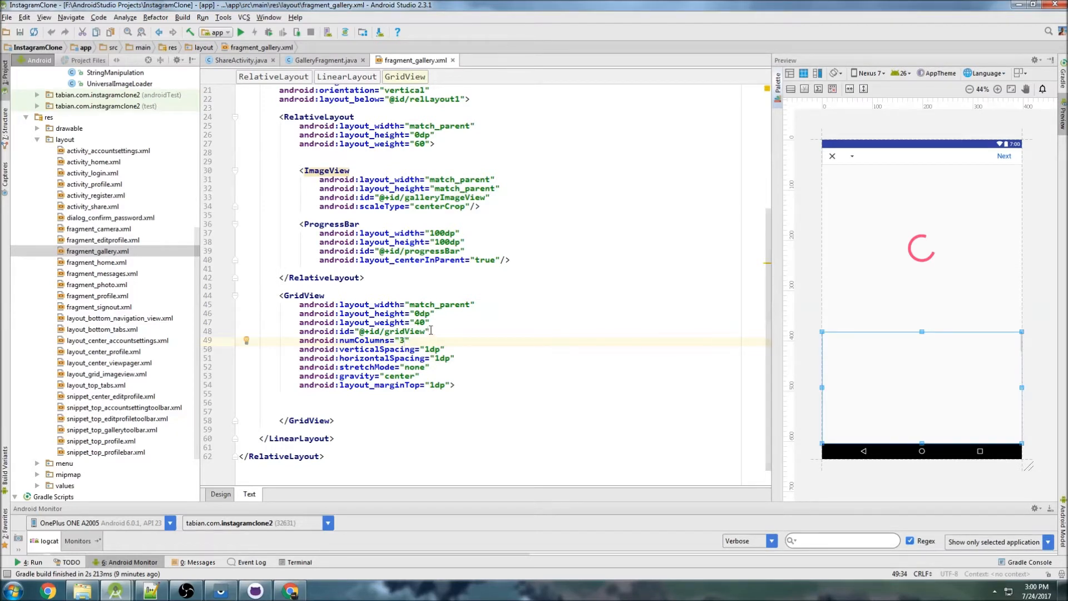
Change the GridView's verticalSpacing and horizontalSpacing in fragment_gallery.xml from 1dp to 1.5dp.
click(442, 357)
text(.5)
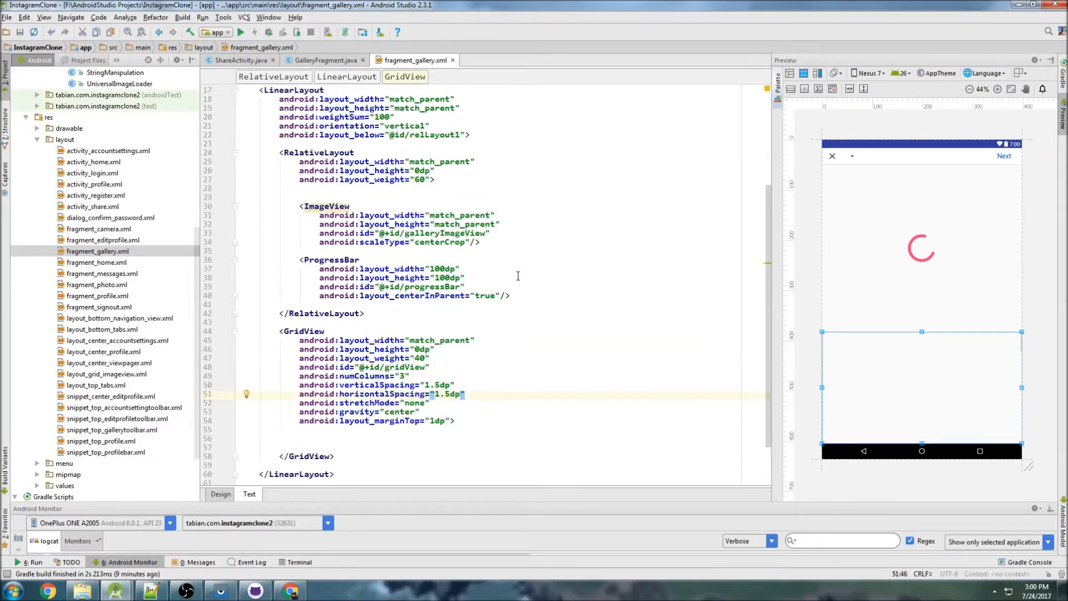
scroll(down, 3)
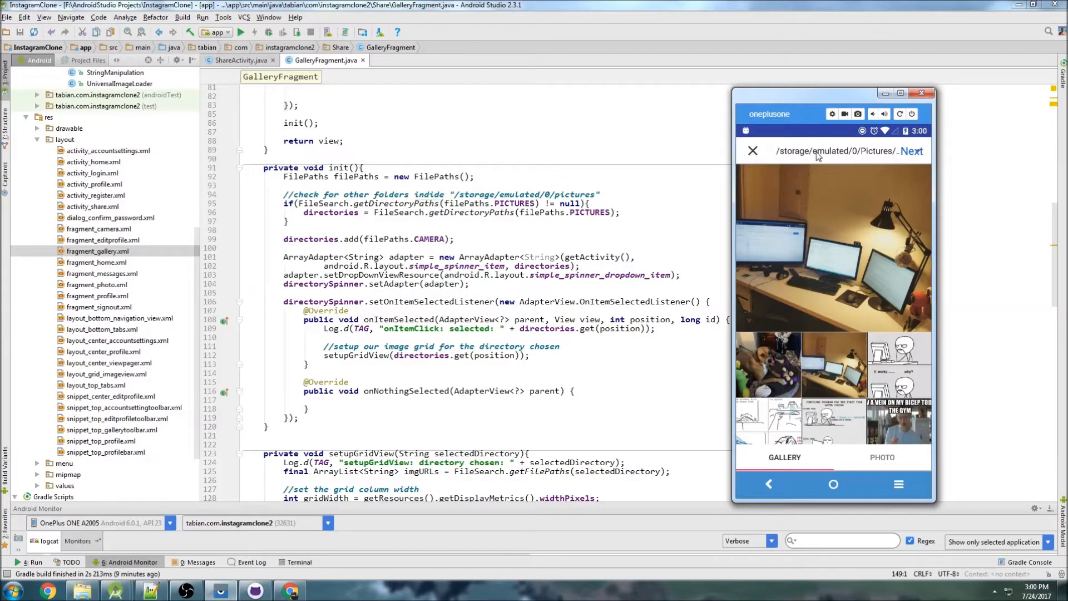
Open the running app's folder spinner to check that it lists full directory paths.
click(835, 150)
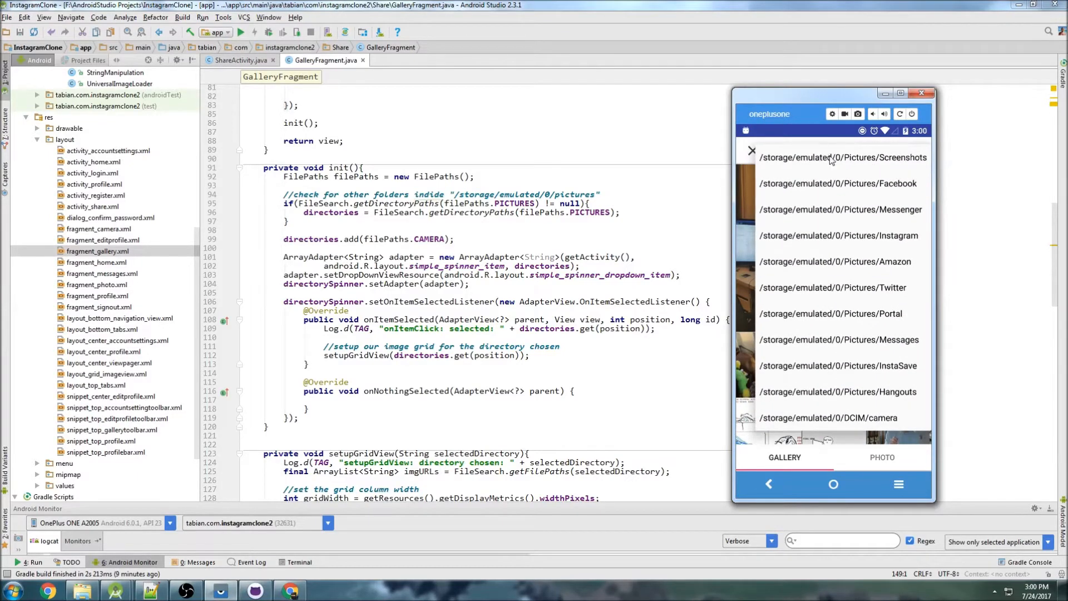
mouse_move(904, 236)
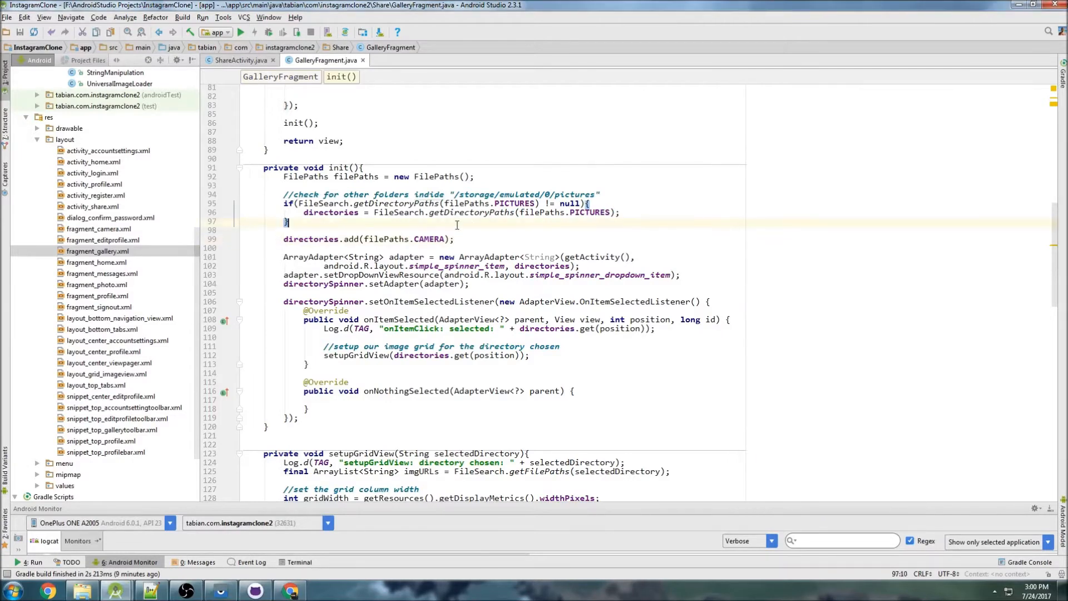
Declare ArrayList<String> directoryNames = new ArrayList<>() below the if block in init().
text(ArrayList<String>)
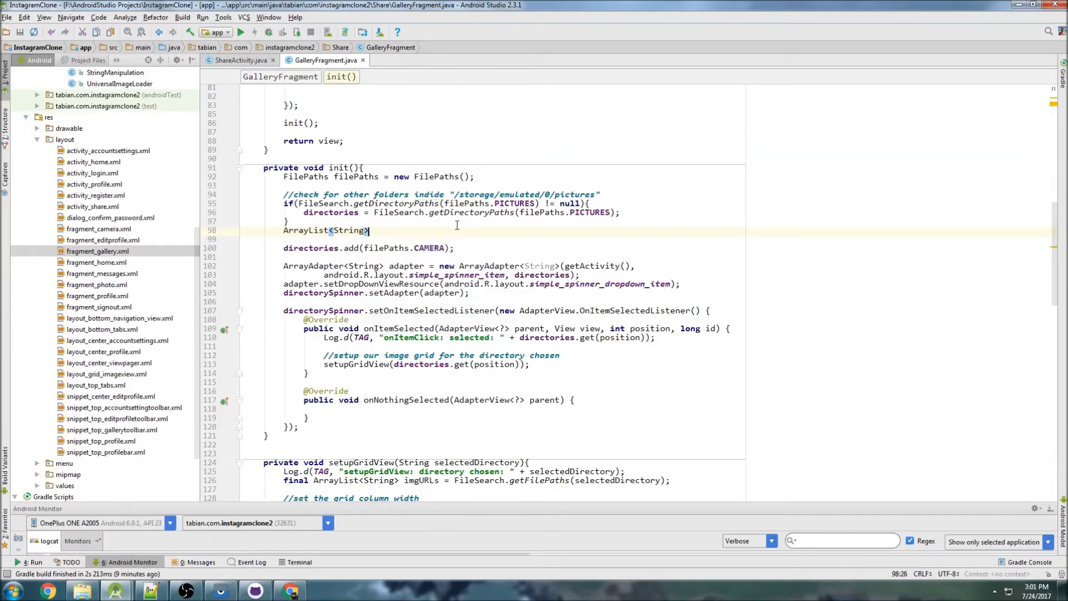
text(_directoryNames =)
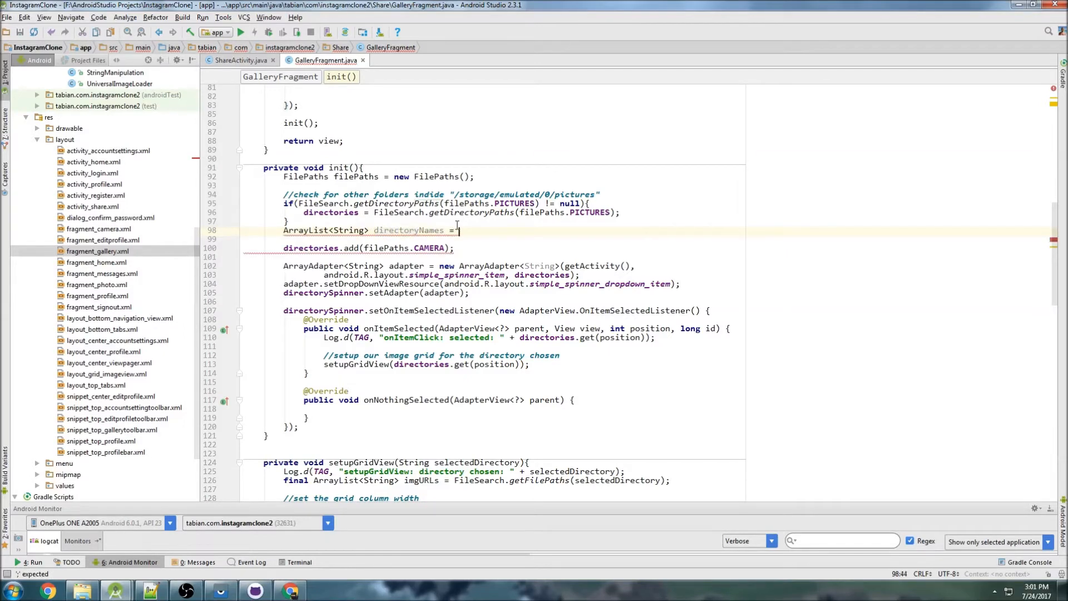
text(new ArrayList<>();)
text(d)
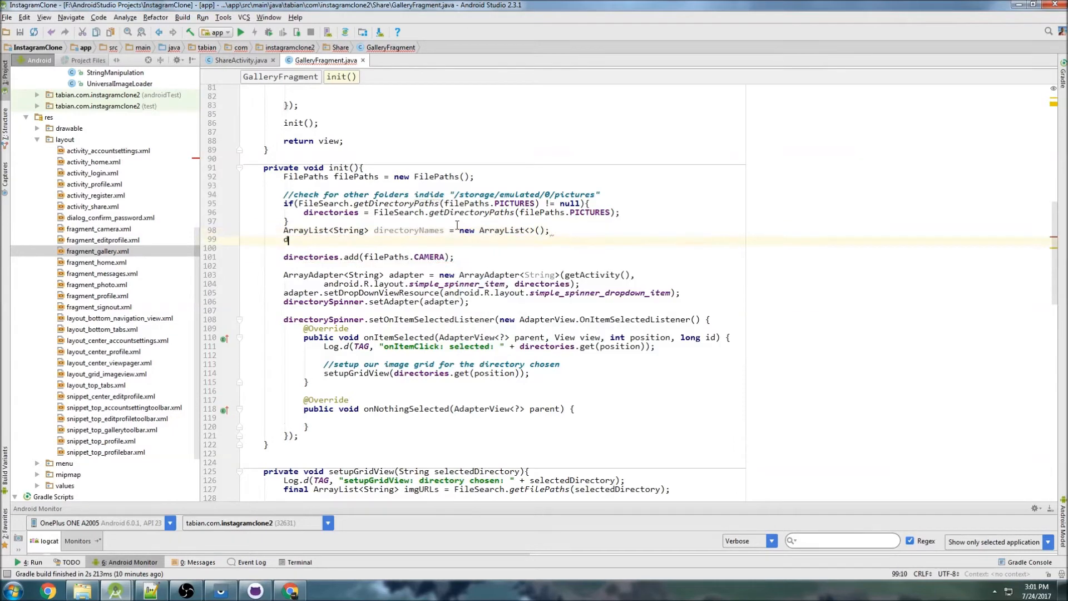
Add a for loop over directories.size() that adds each directory to directoryNames, and begin an int index.
text(f)
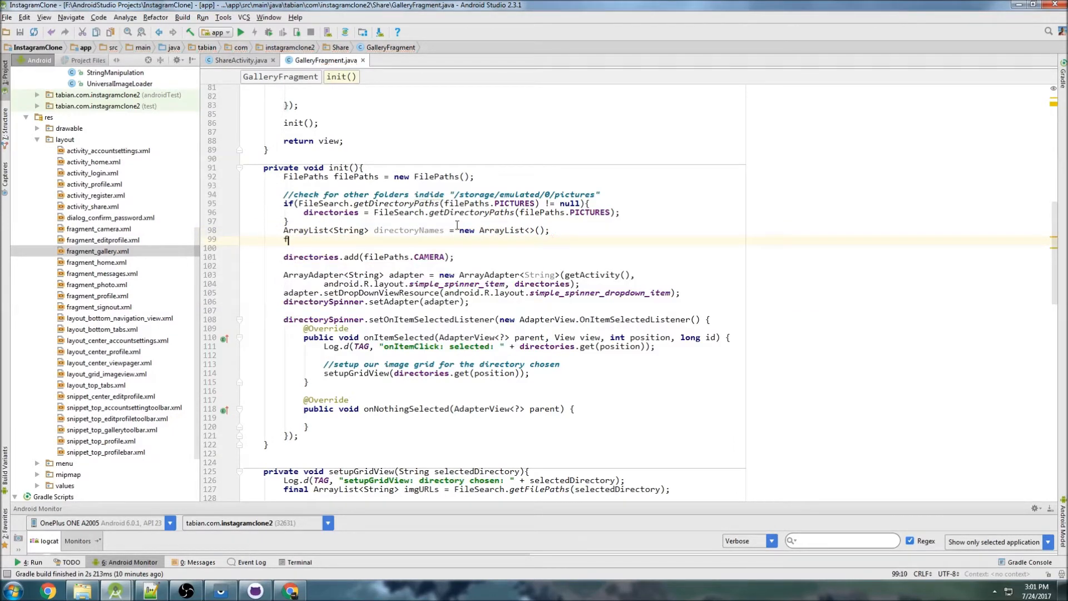
text(or(int i = 0))
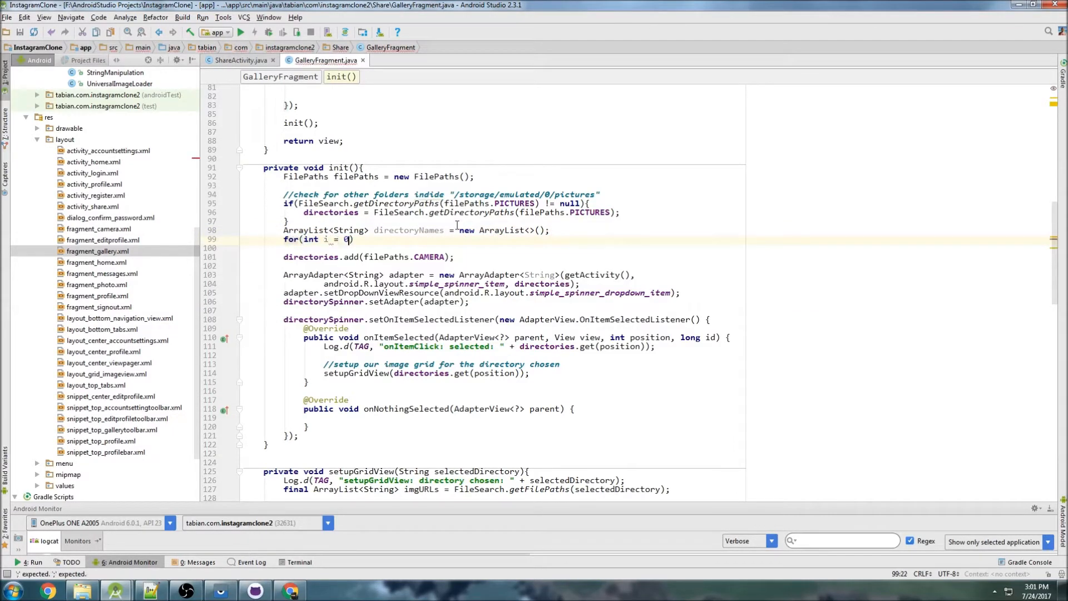
text(; i)
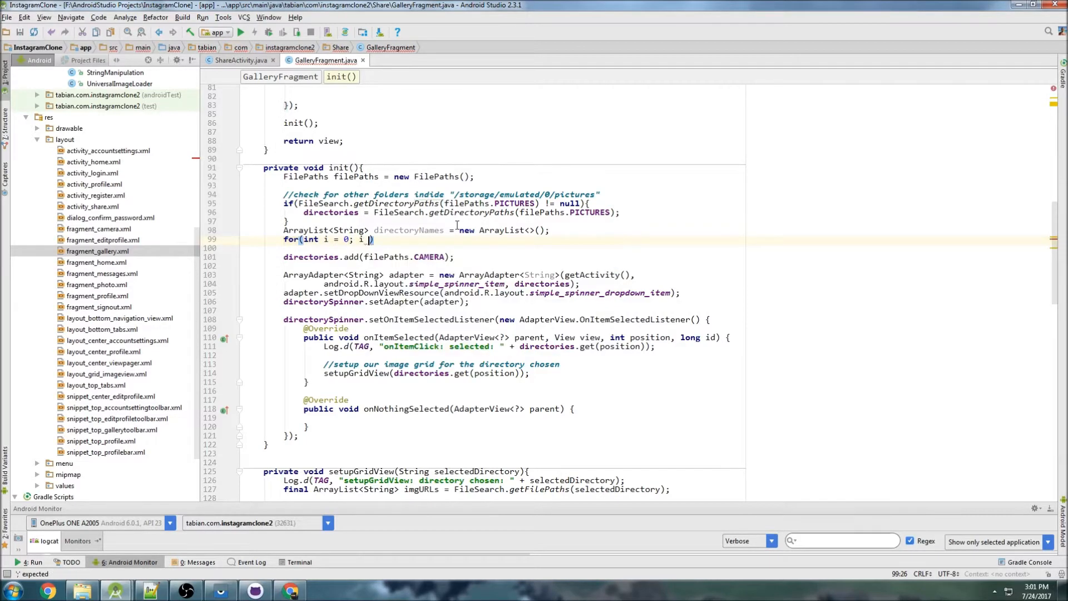
text(< directoryName)
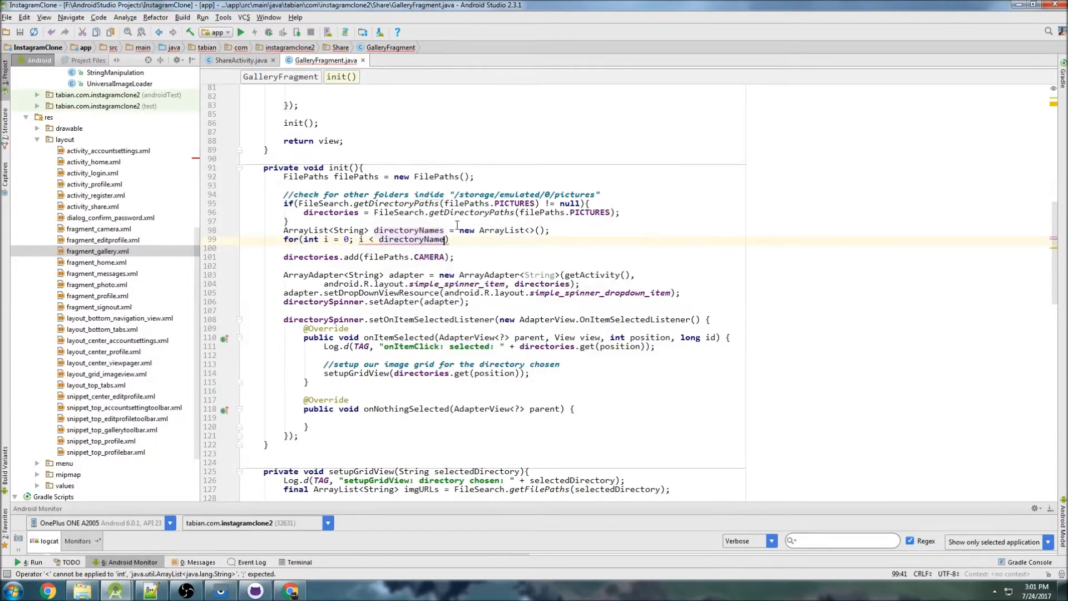
text(directories.size())
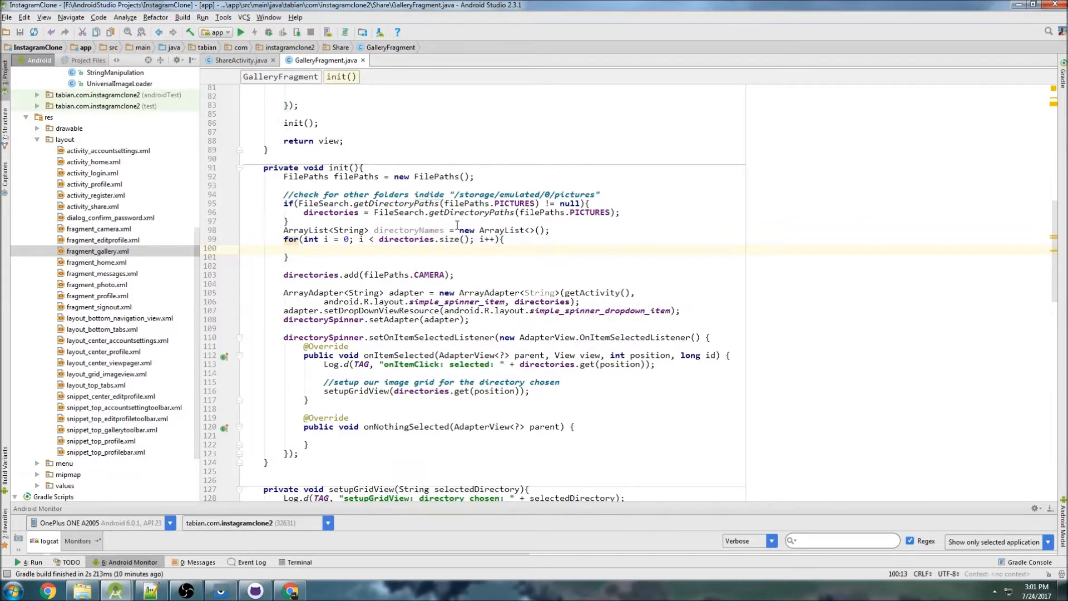
text(directoryNames.add(d)
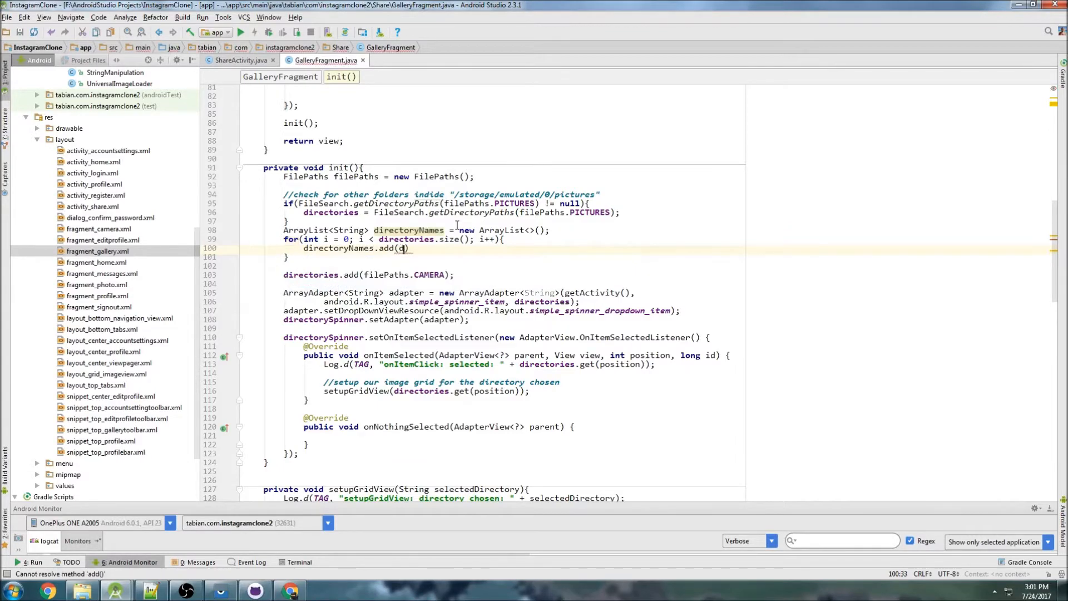
text(irectories.get()
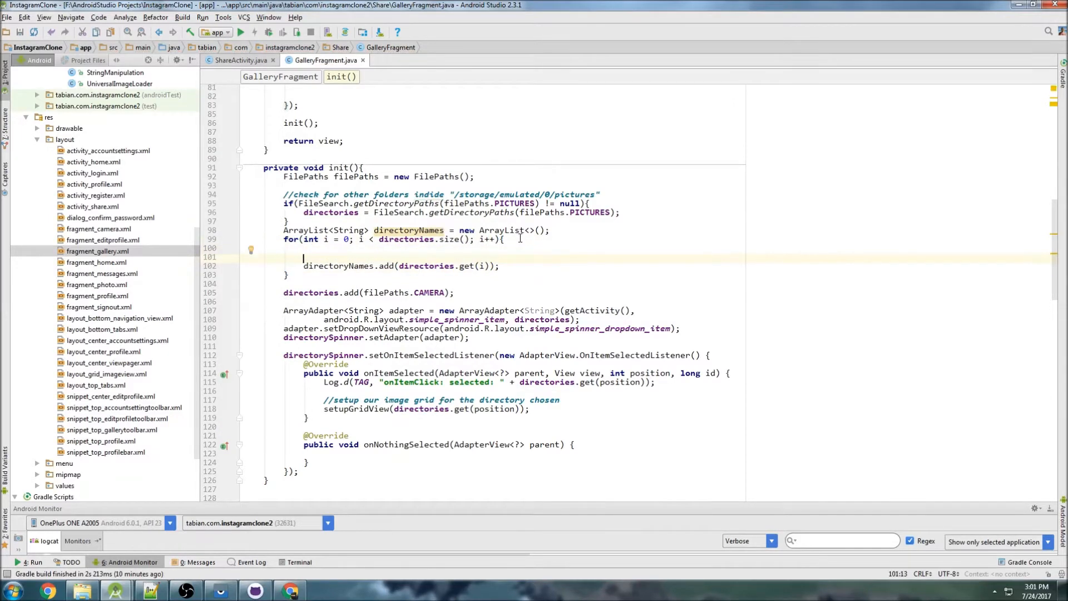
text(int index)
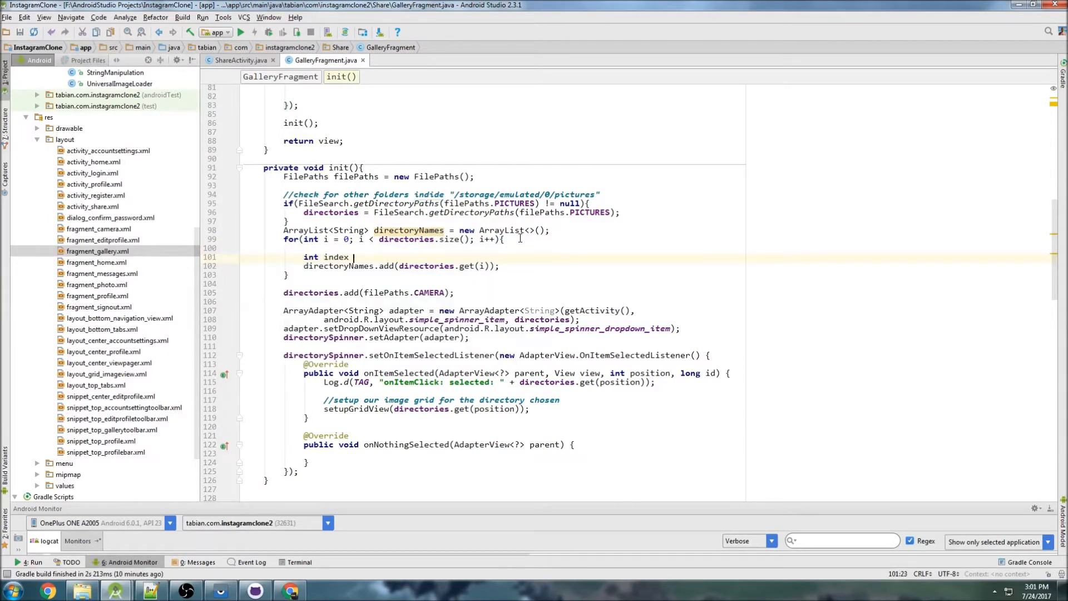
Set index to the path's lastIndexOf("/") inside the loop.
text(= directoryNames)
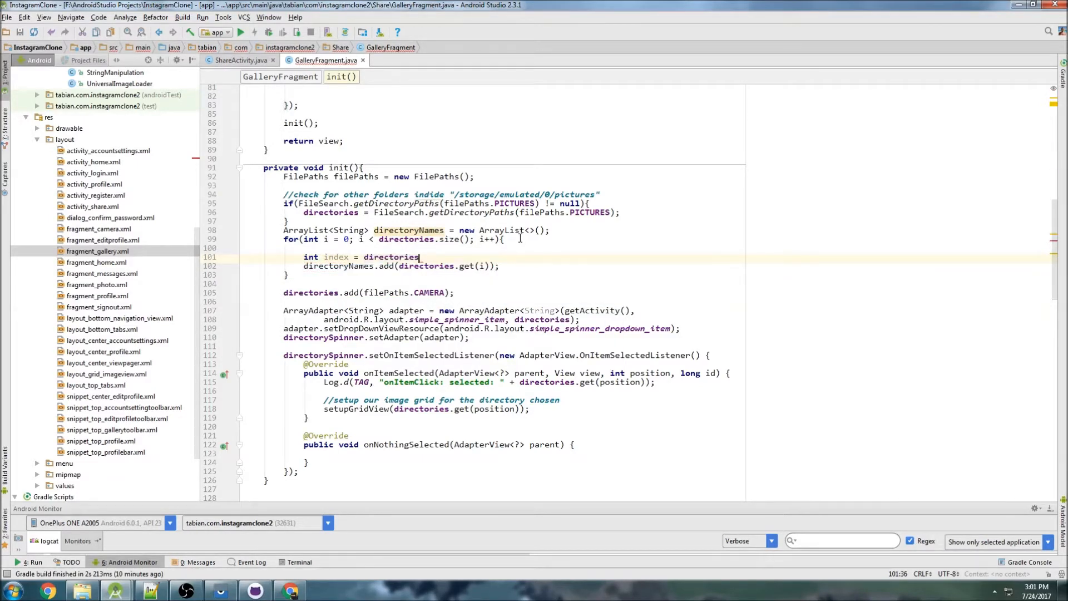
text(.get(i).)
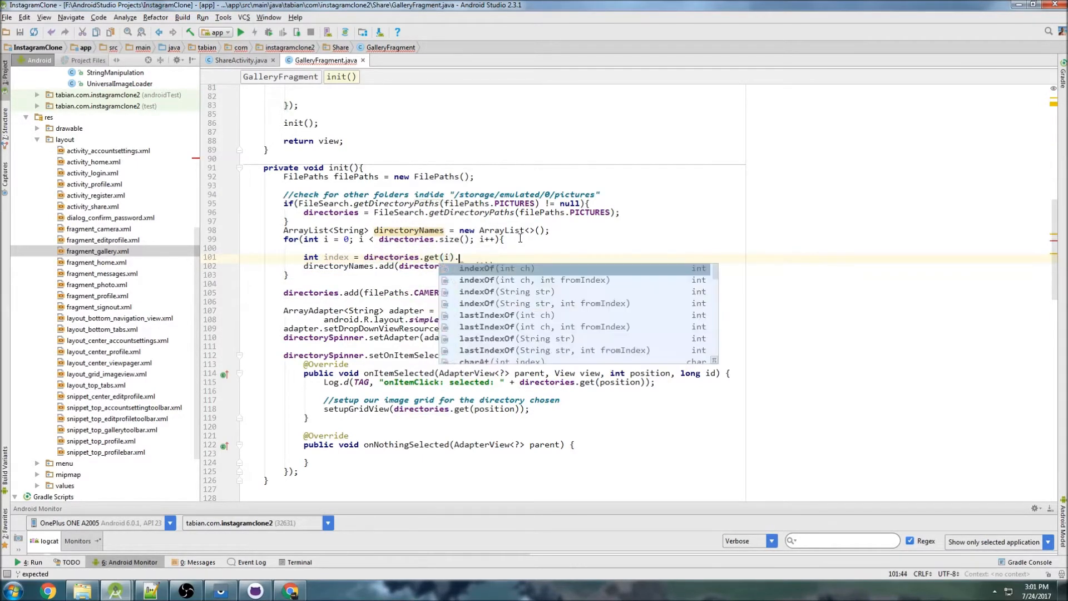
text(lastIndexOf(")
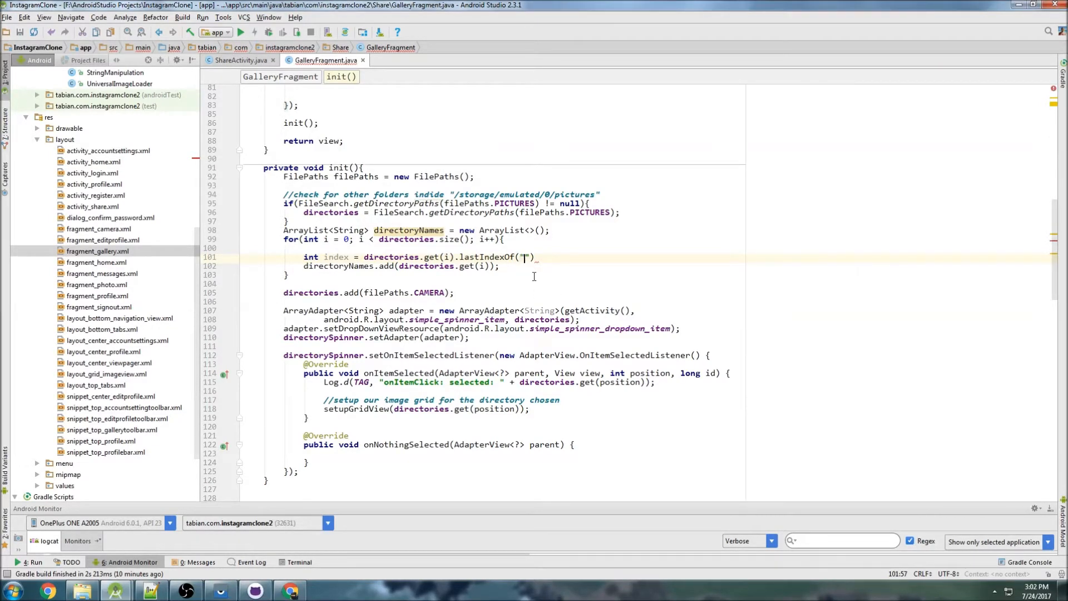
text(/)
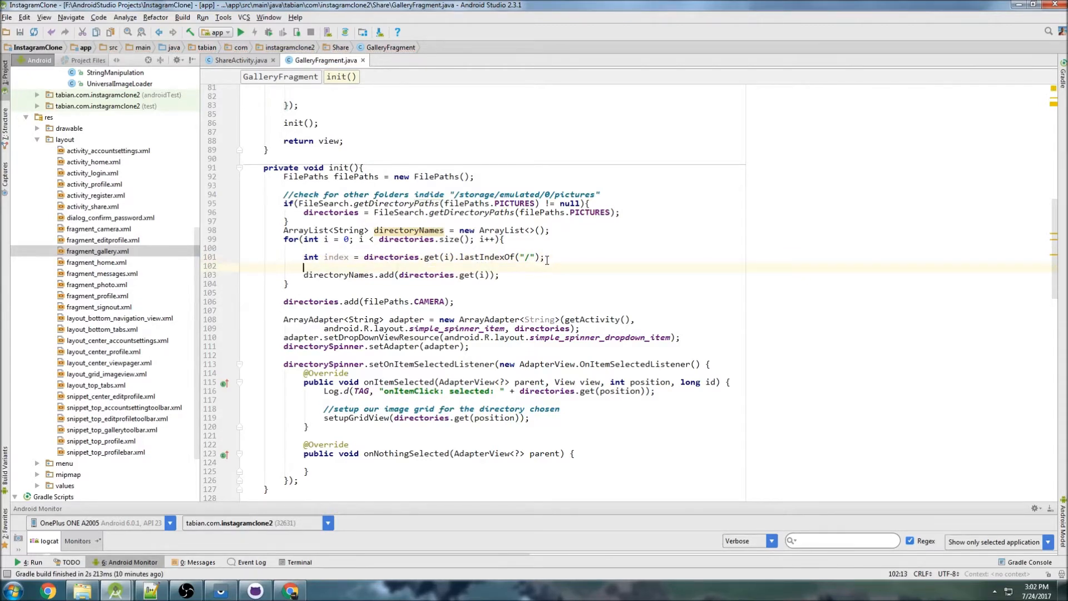
Declare a String holding directories.get(i).substring(index) for the folder name.
text(String su)
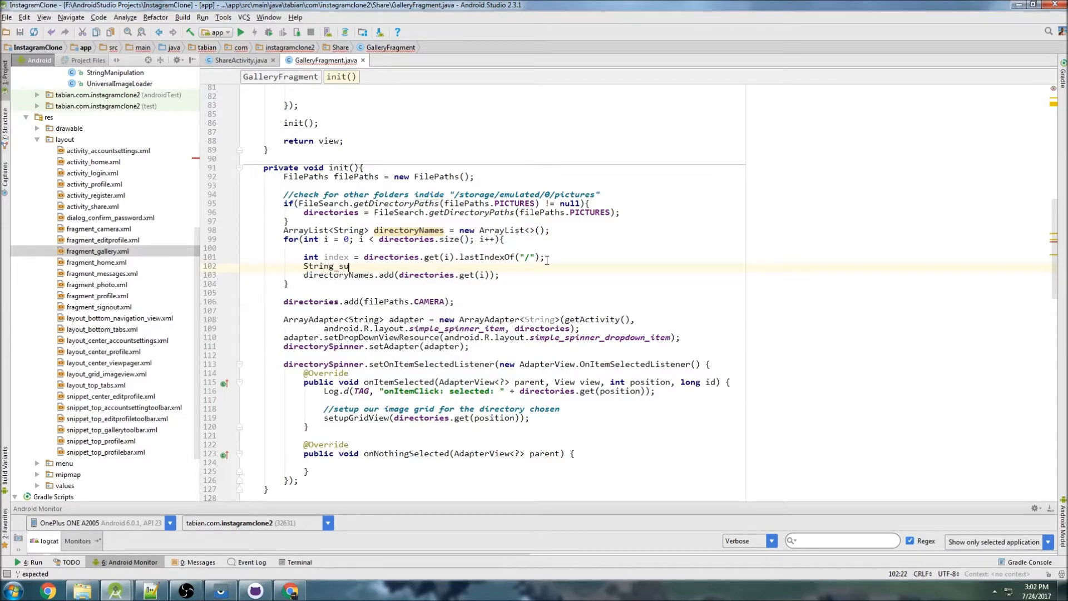
text(tring)
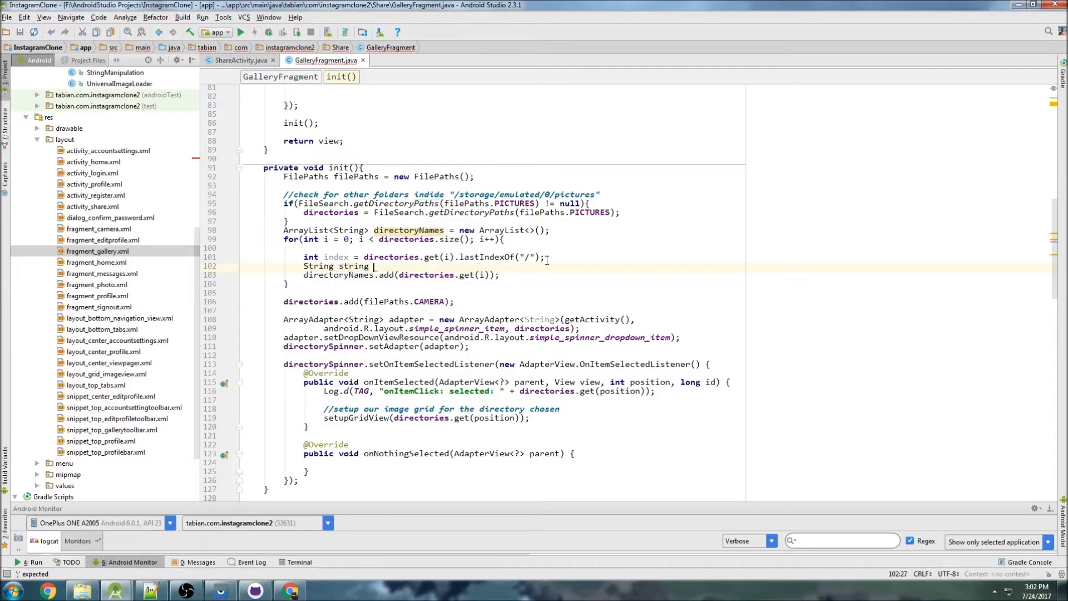
text(= directories)
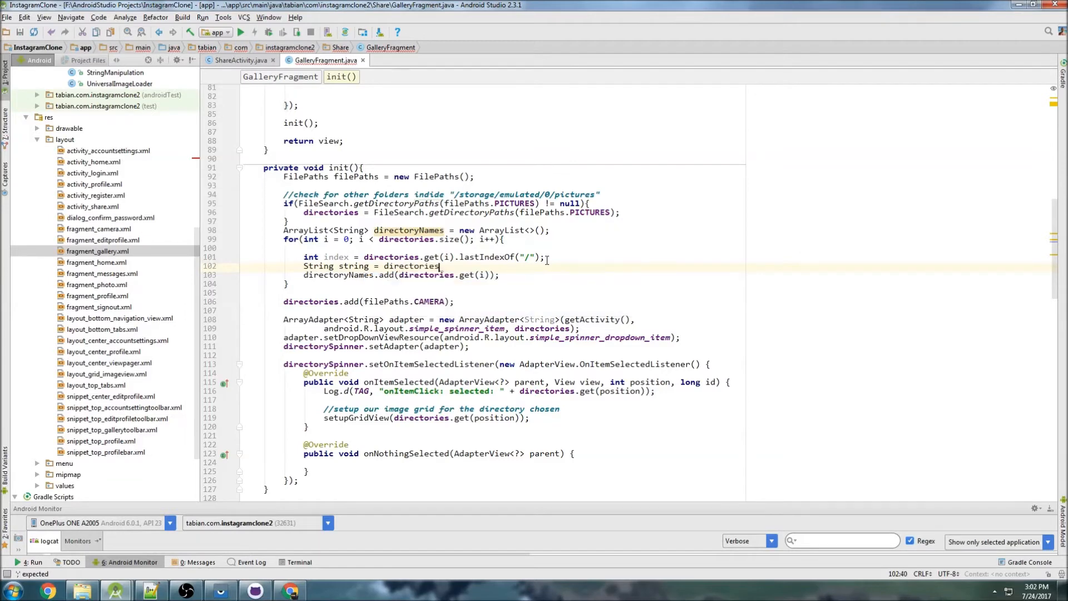
text(.get(i).)
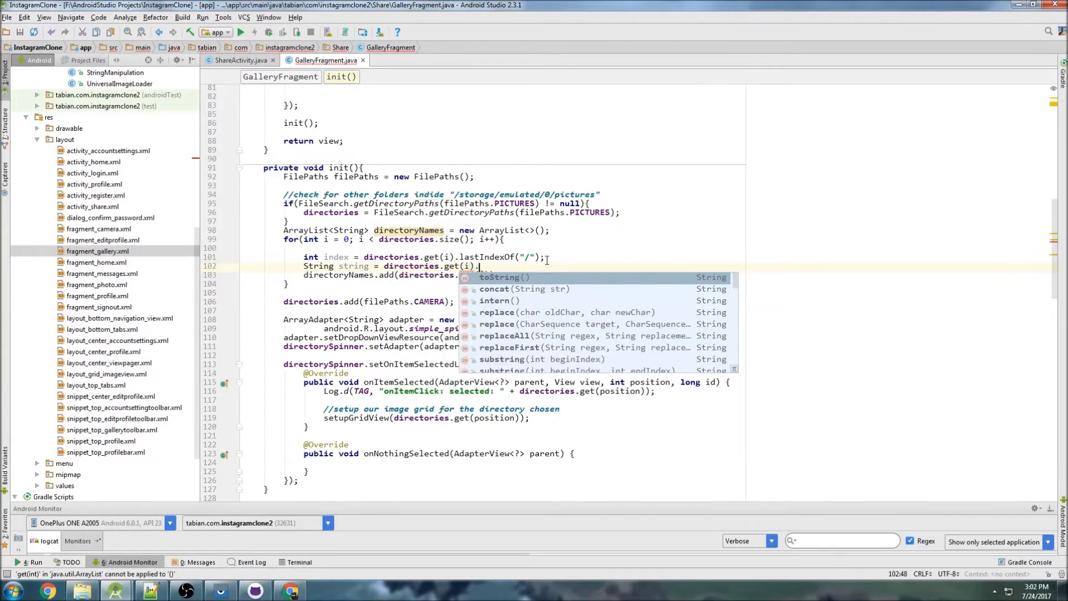
text(substring()
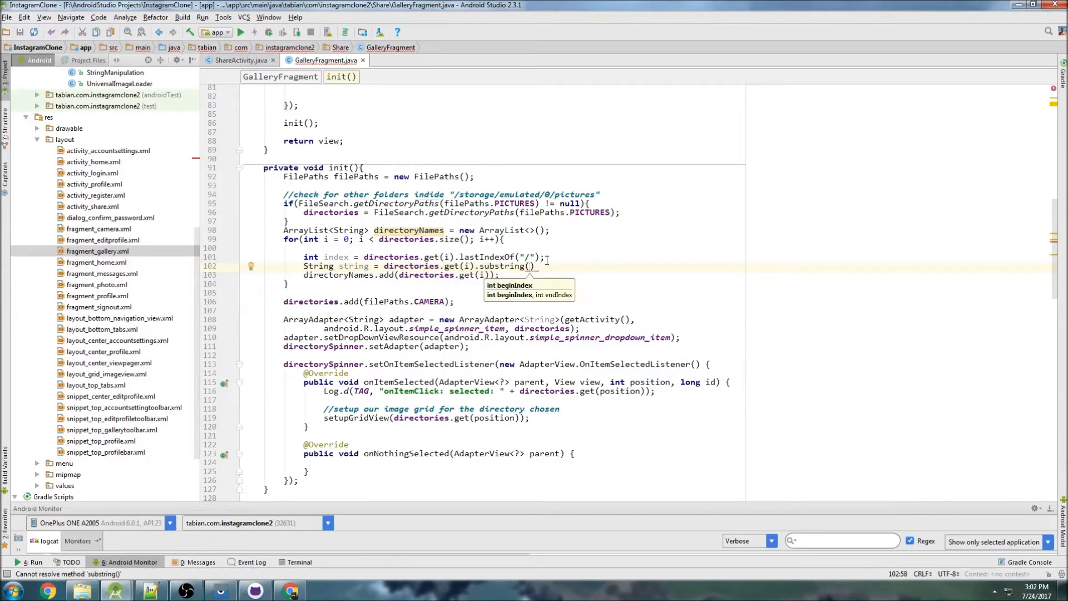
text(index)
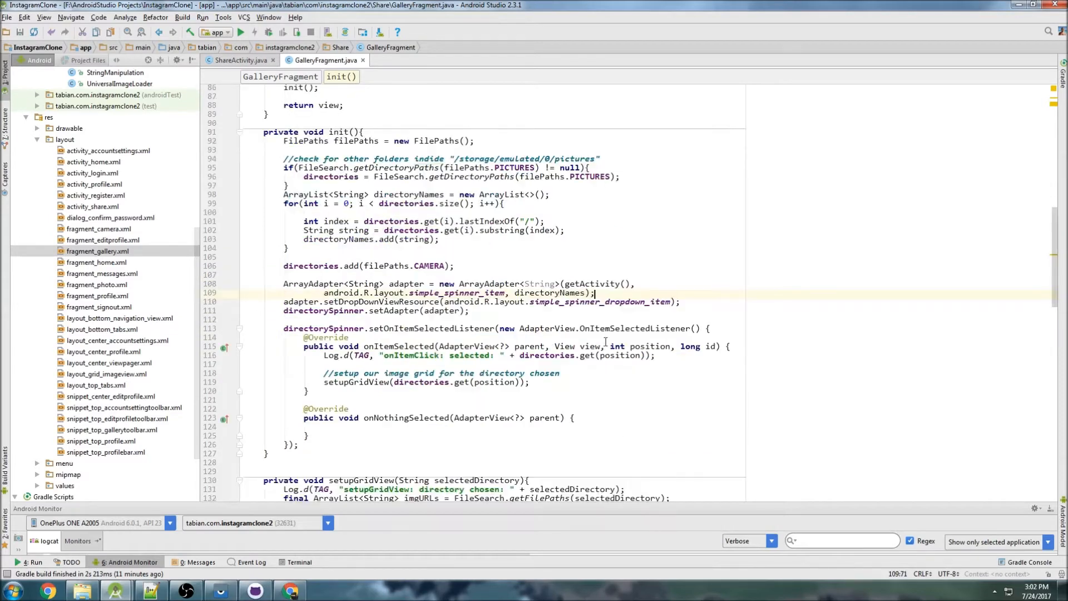
scroll(down, 3)
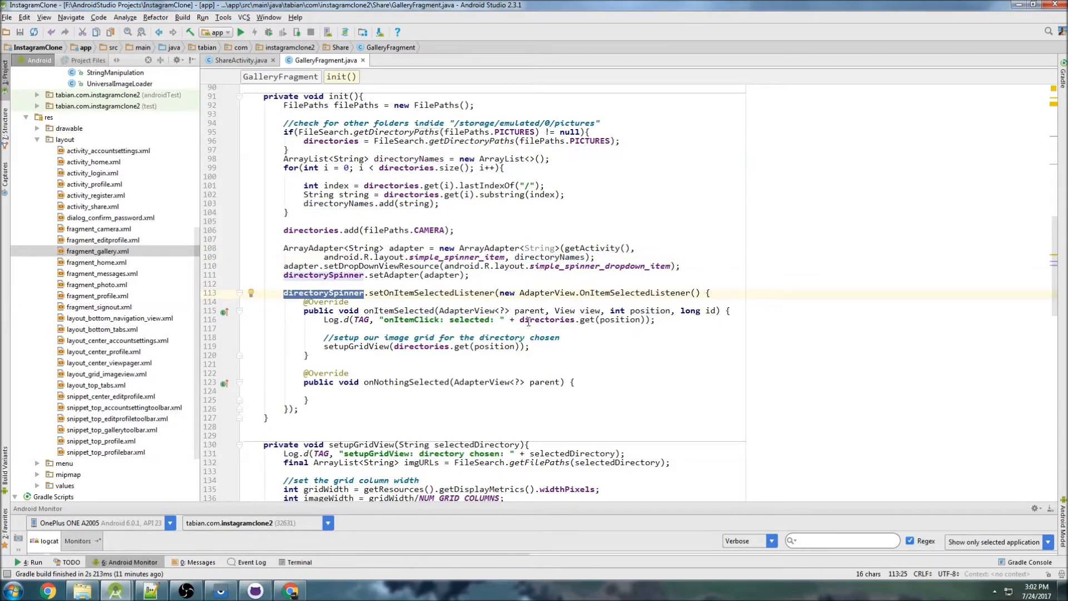
double_click(546, 319)
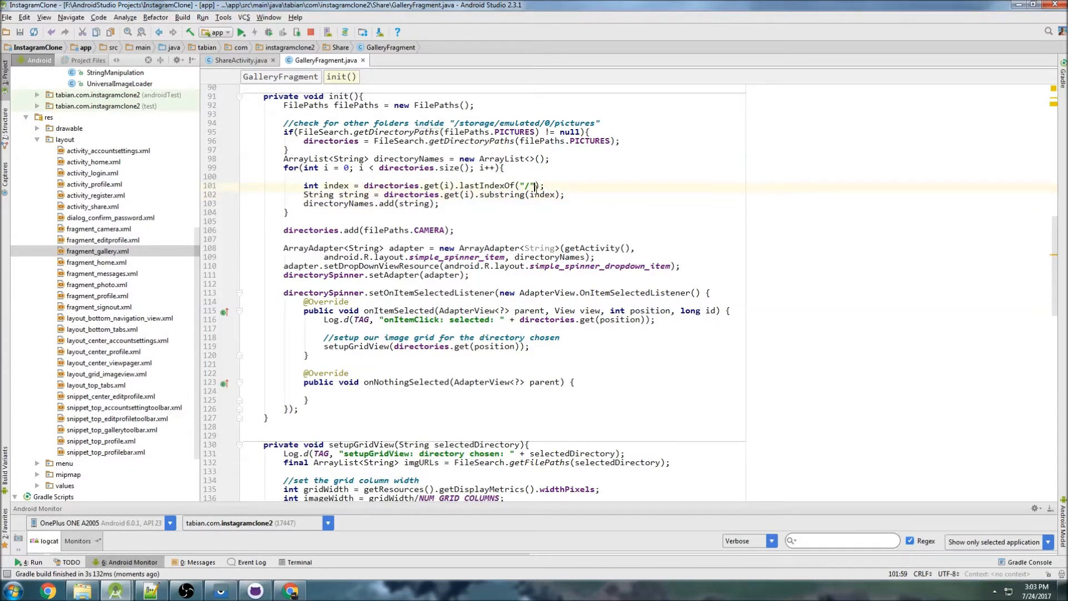
text(+ 1)
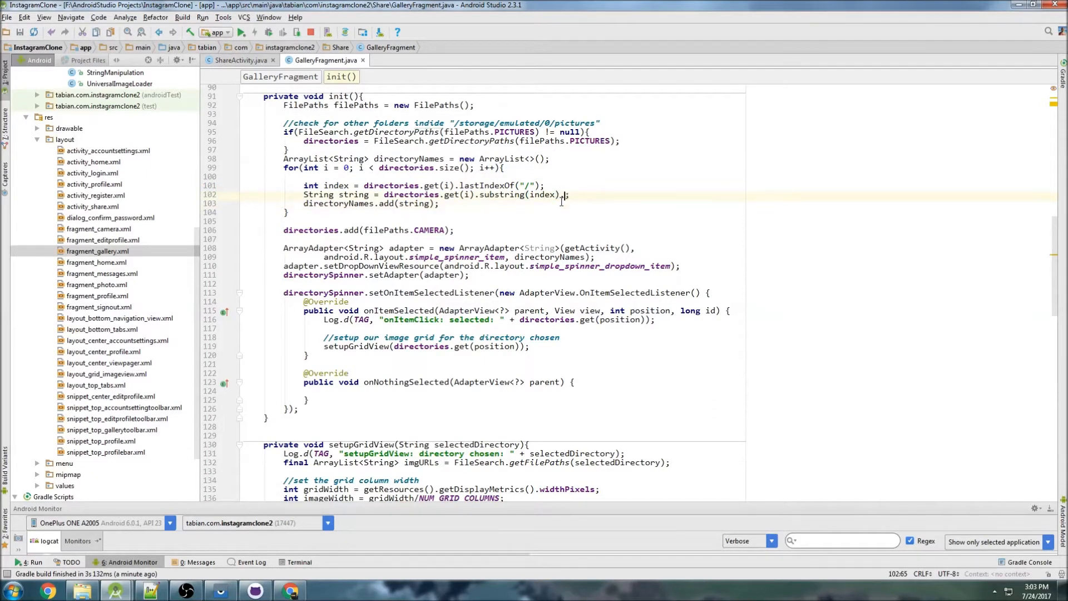
text(.replace("/"))
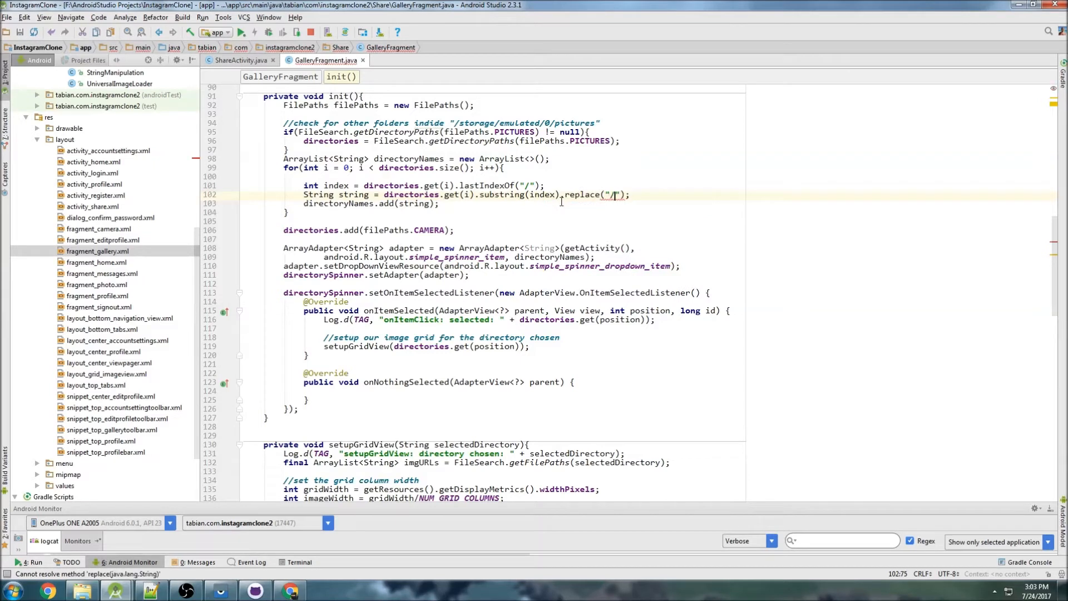
text(, "")
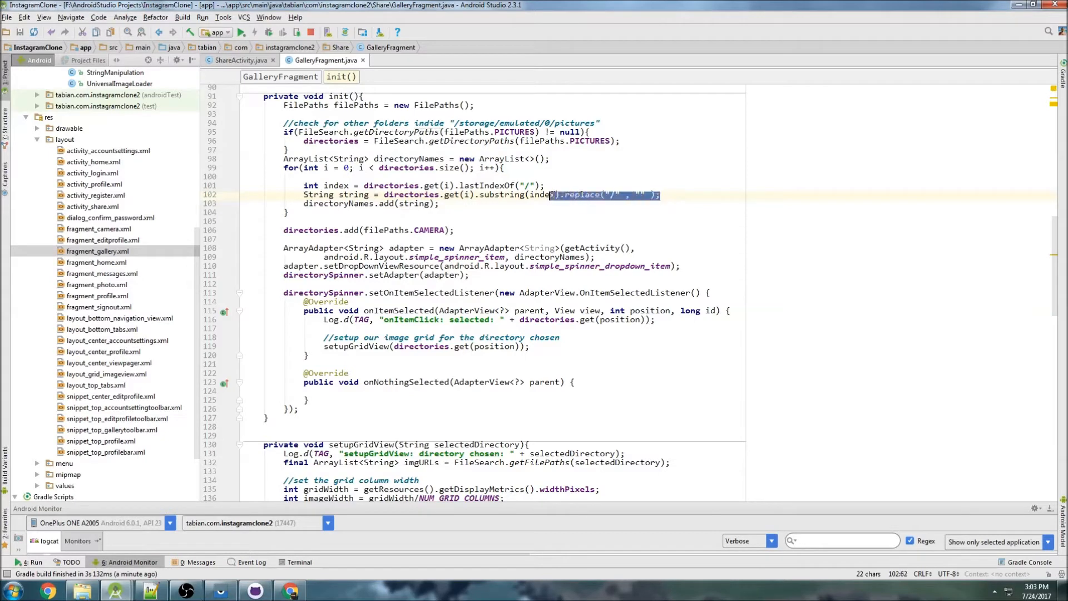
key(Delete)
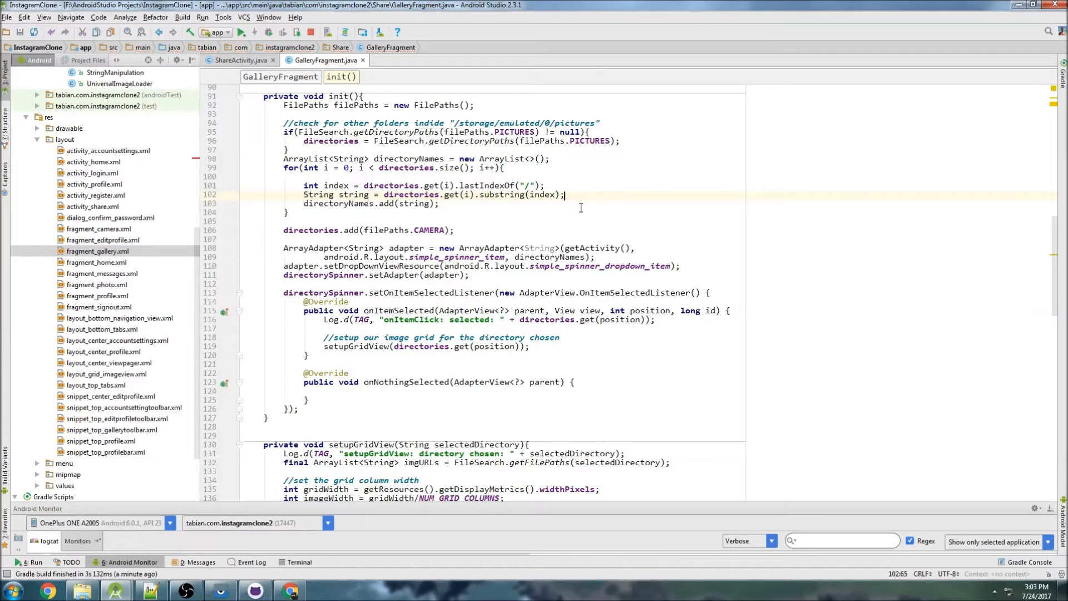
mouse_move(611, 215)
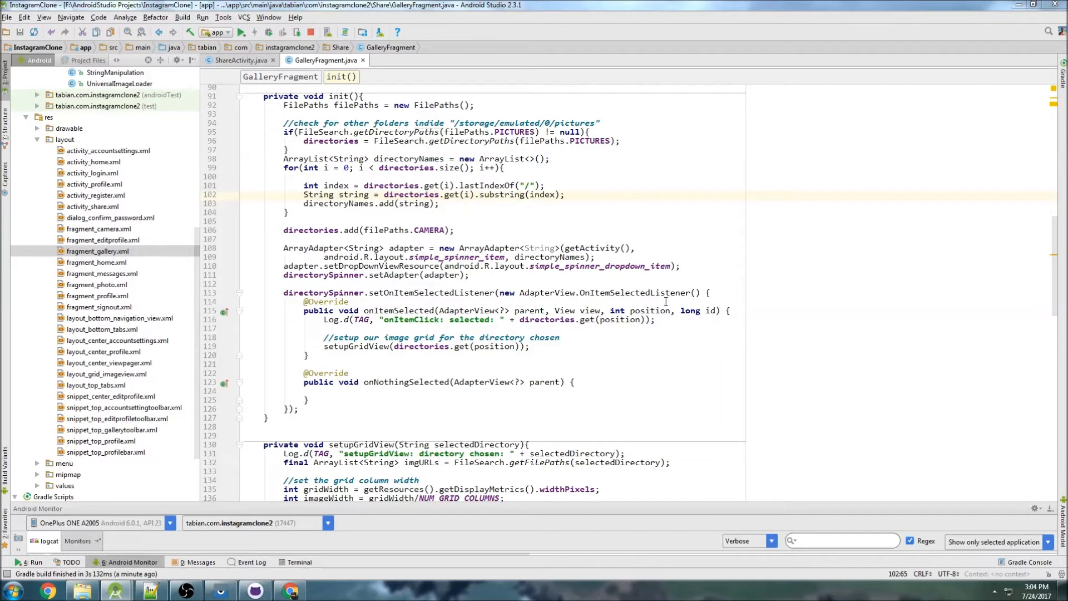
mouse_move(494, 318)
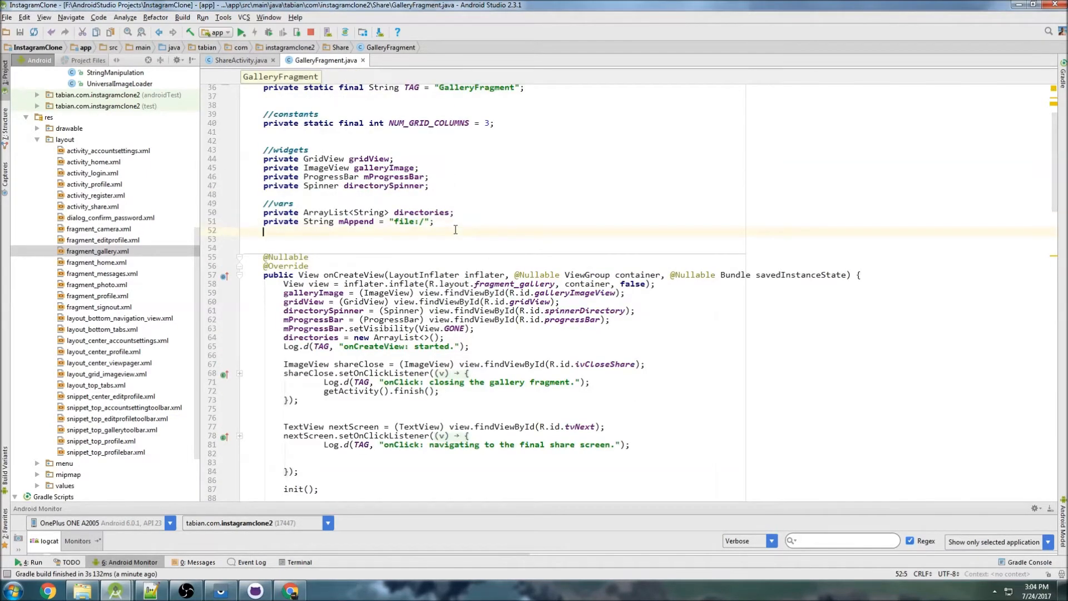
Declare private String mSelectedImage below mAppend, then scroll down to setupGridView().
text(private String m)
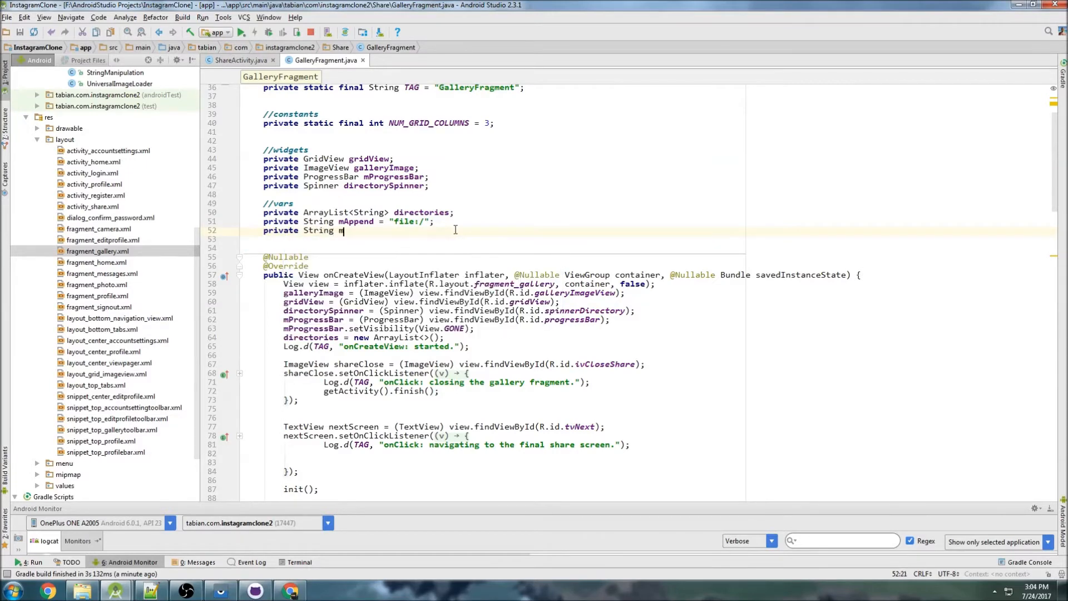
text(Selected)
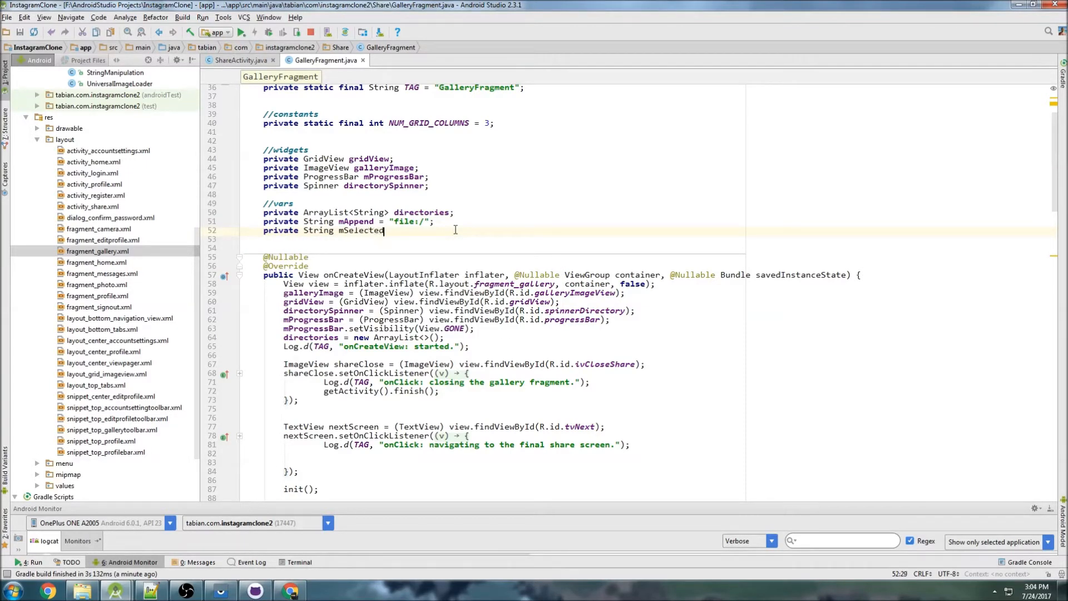
text(Image;)
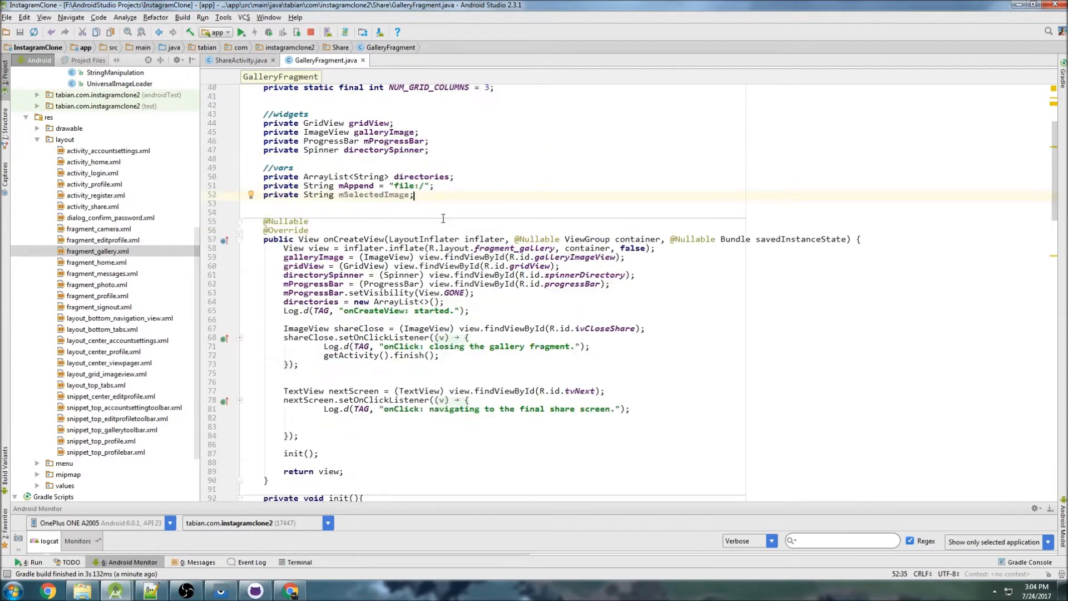
scroll(down, 3)
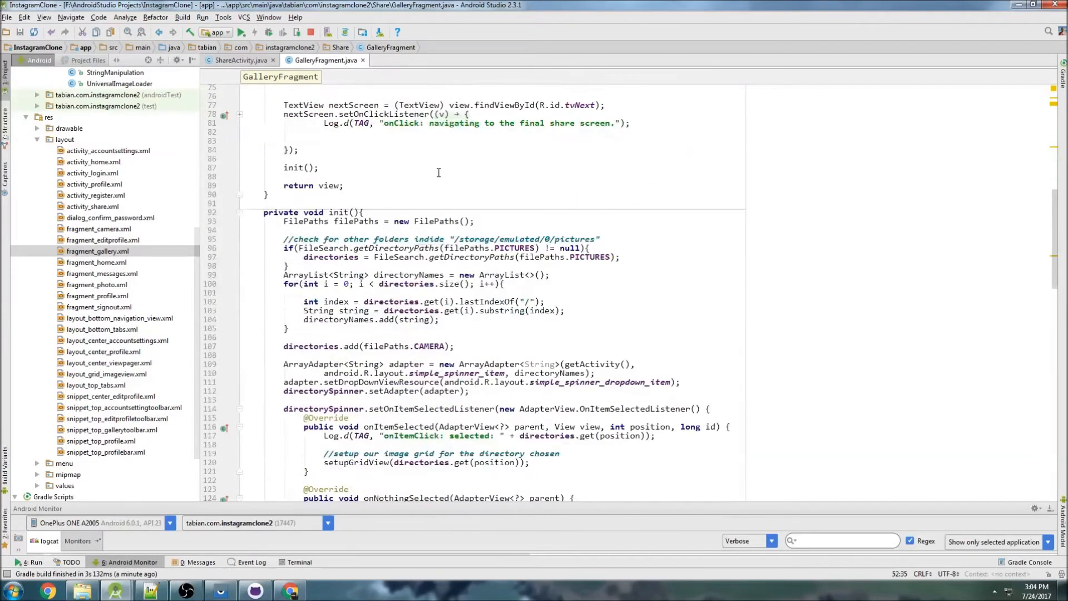
scroll(down, 3)
text(setImage(imgURLs.get(0), galleryImage, mAppend);)
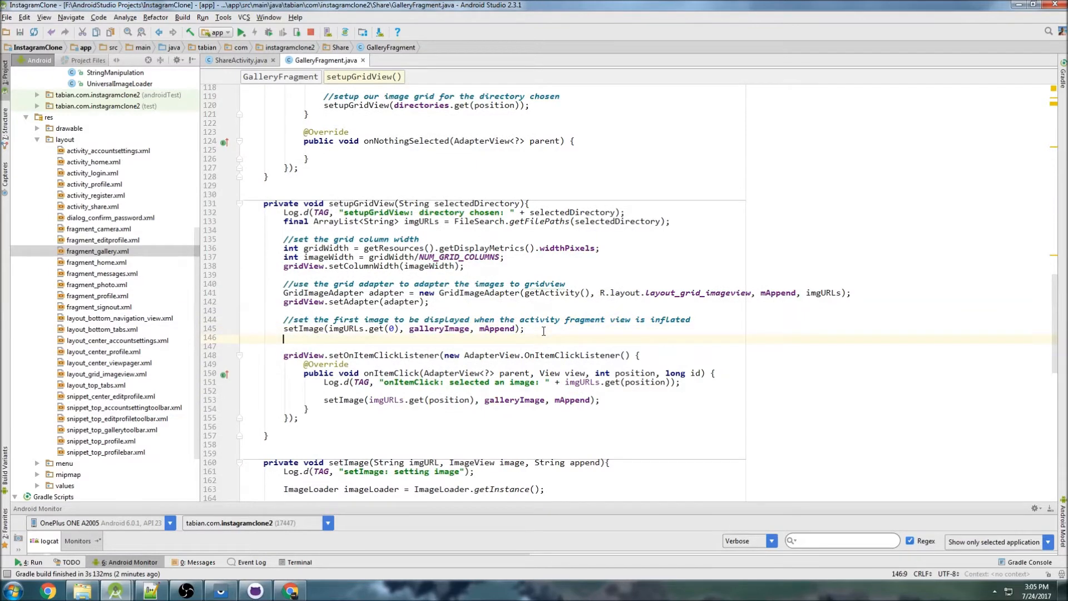
Assign mSelectedImage imgURLs.get(0) after setImage and imgURLs.get(position) in onItemClick.
text(mSelectedImage =)
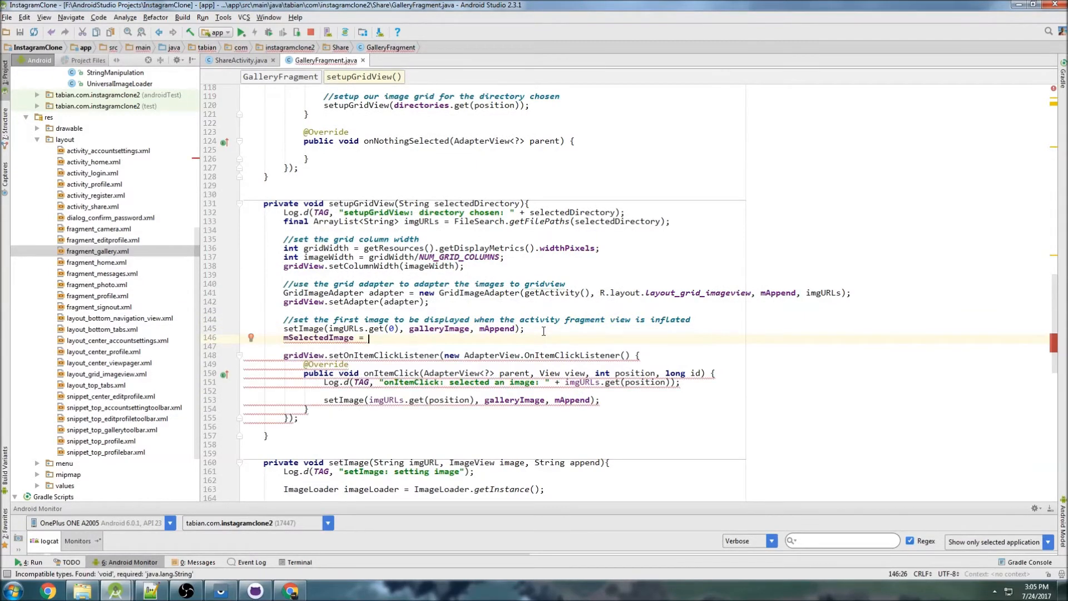
text(imgURLs.get(0);)
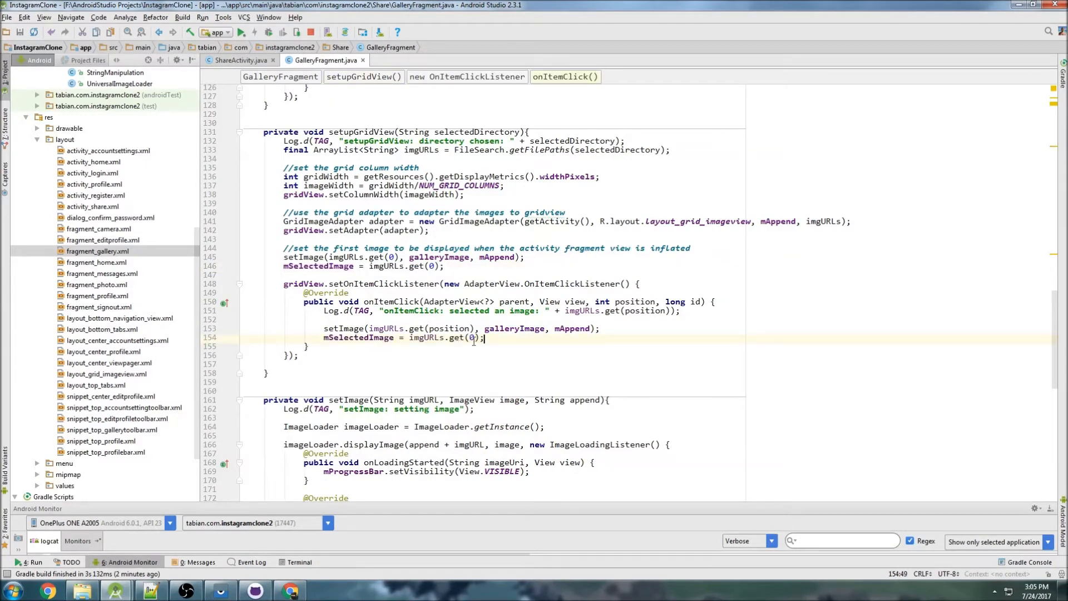
text(position)
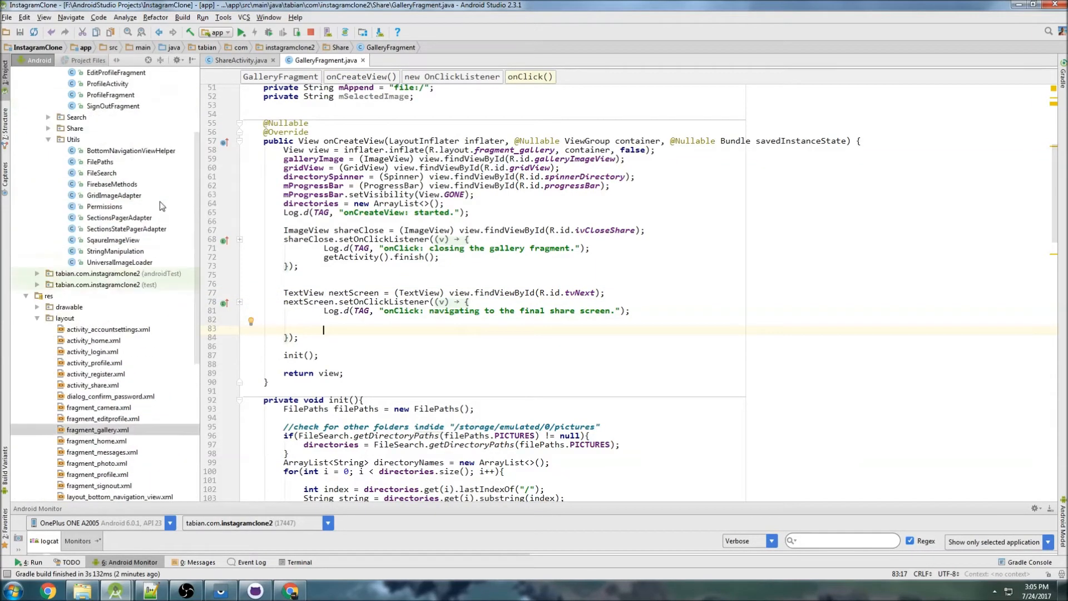
Expand the Share package in the Project panel to reveal GalleryFragment, PhotoFragment and ShareActivity.
click(75, 251)
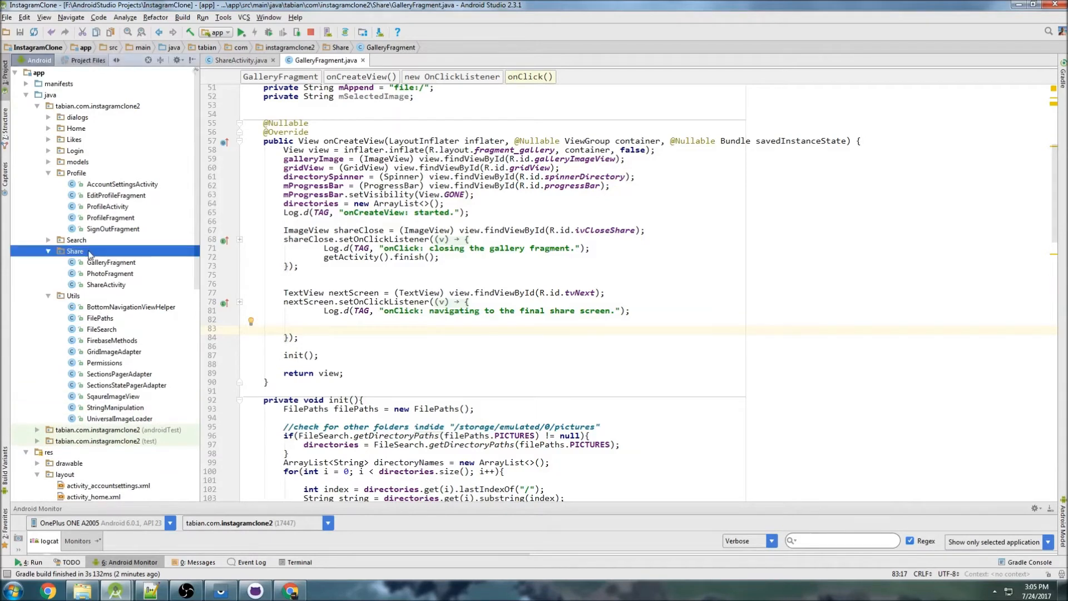
click(106, 285)
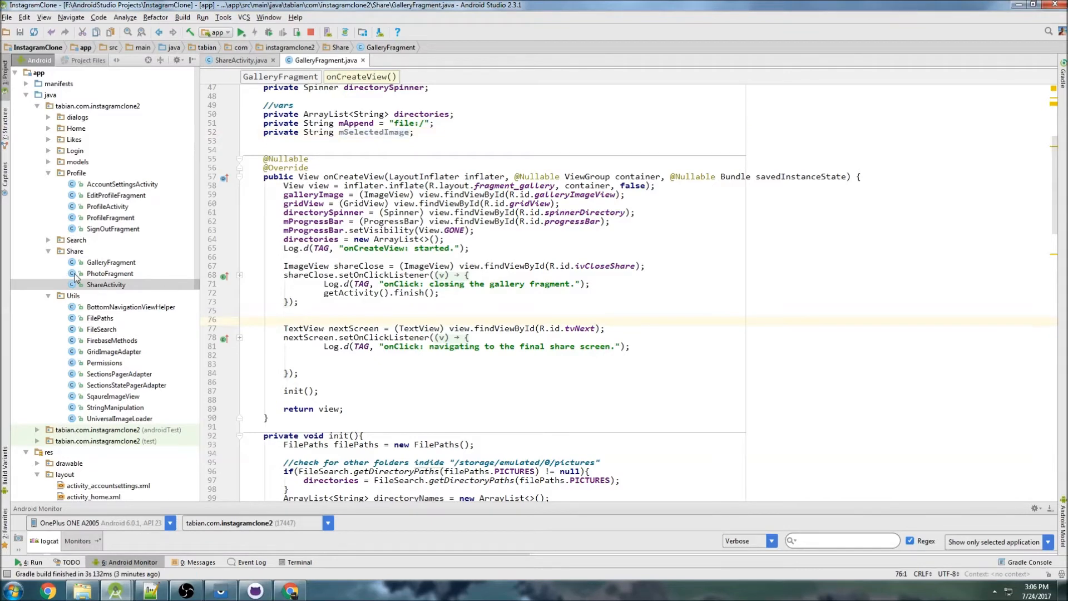
Create a new Java class named NextActivity in the Share package.
right_click(75, 251)
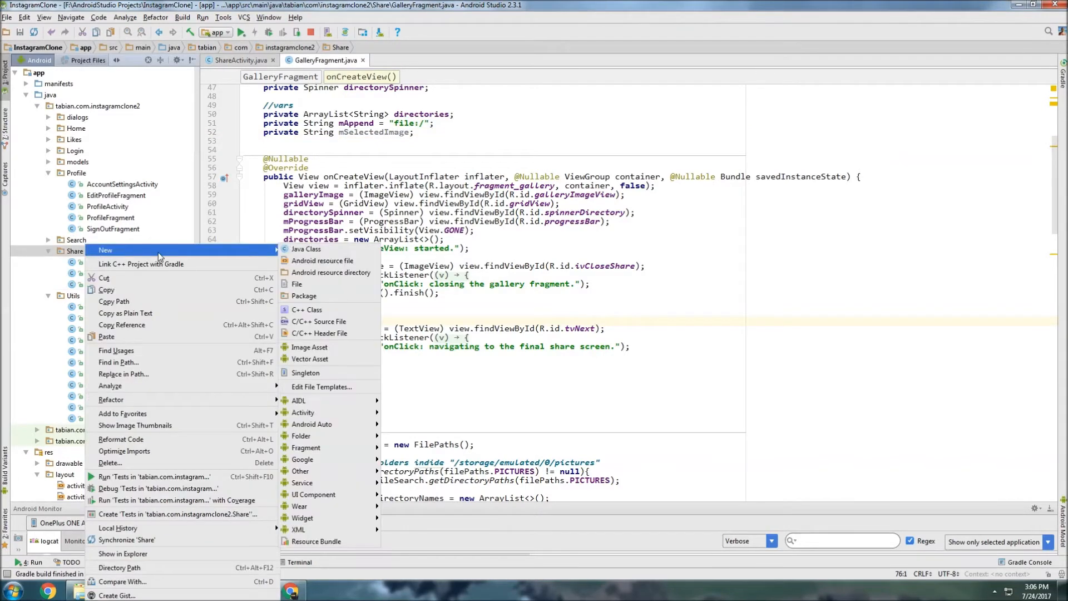
click(306, 248)
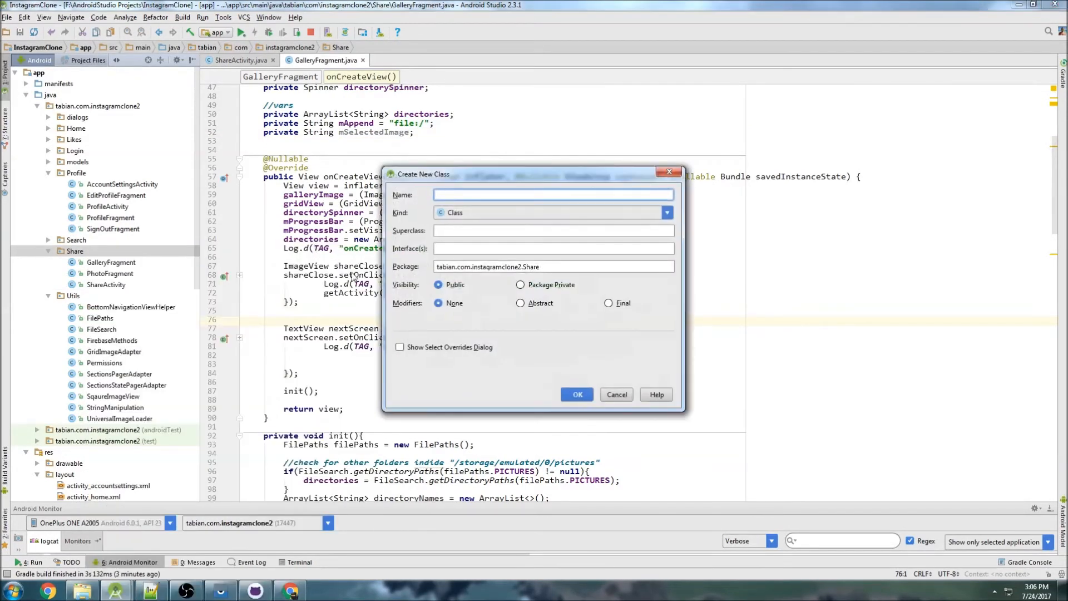
text(NextActivity)
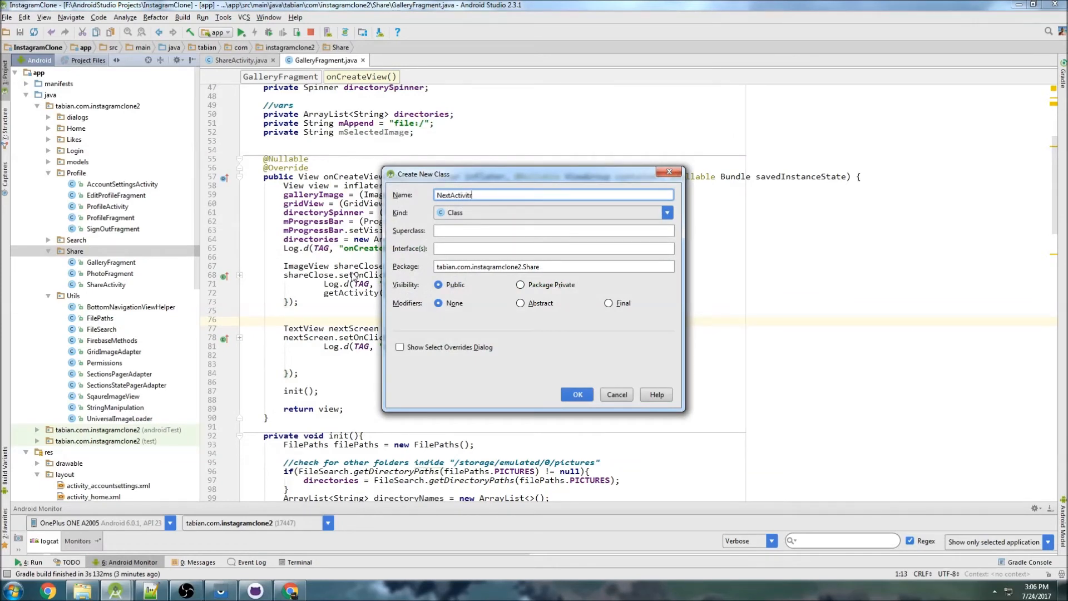
click(576, 394)
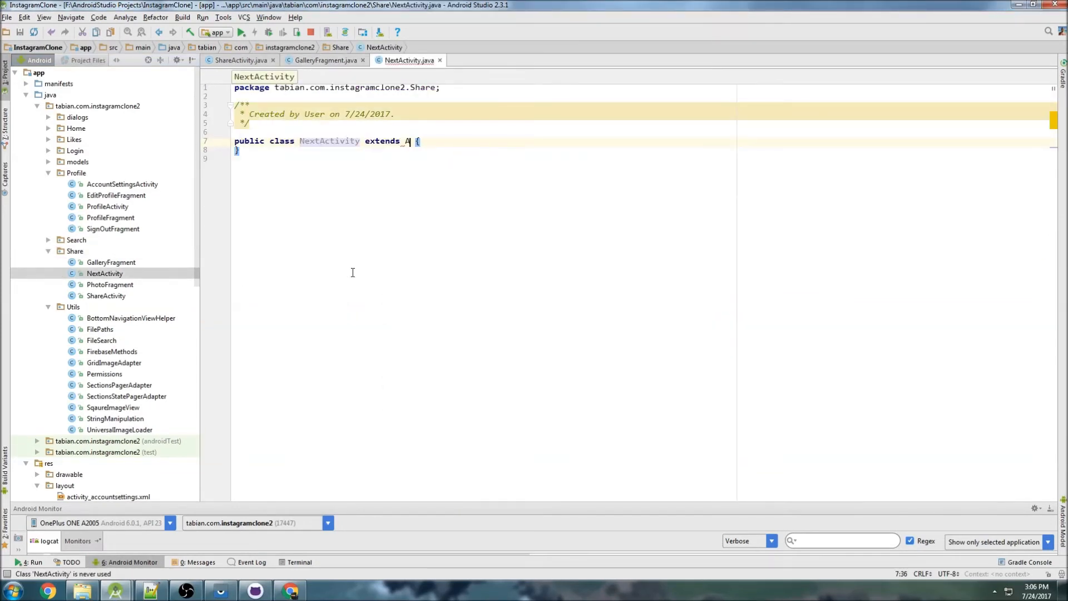
Make NextActivity extend AppCompatActivity, add a TAG, and override onCreate with layout activity_next.
text(AppCompatActivity)
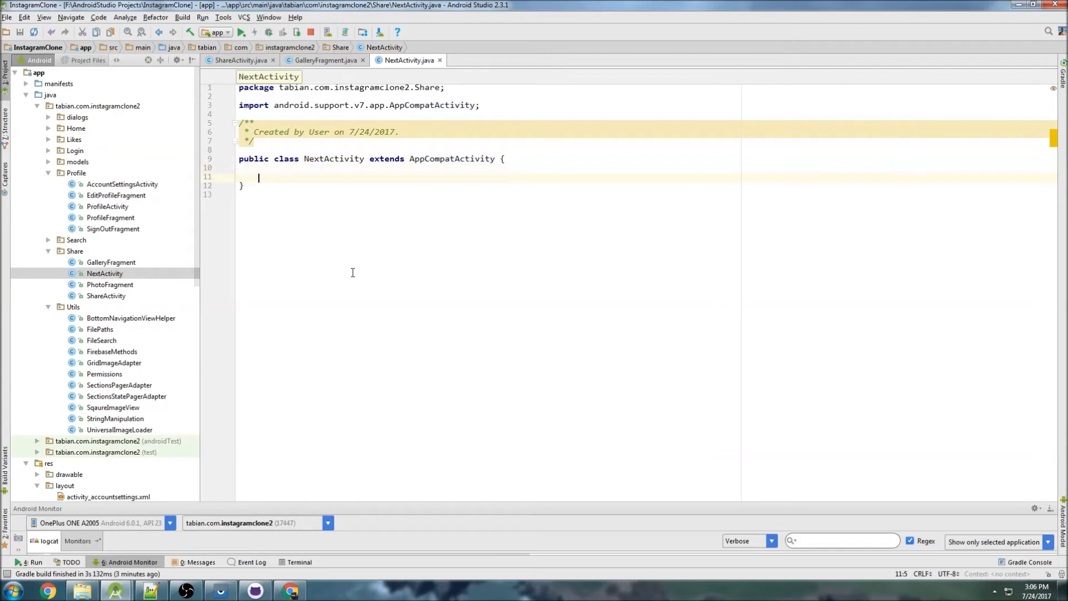
text(private static final String TAG = "NextActivity";)
text(oncreat)
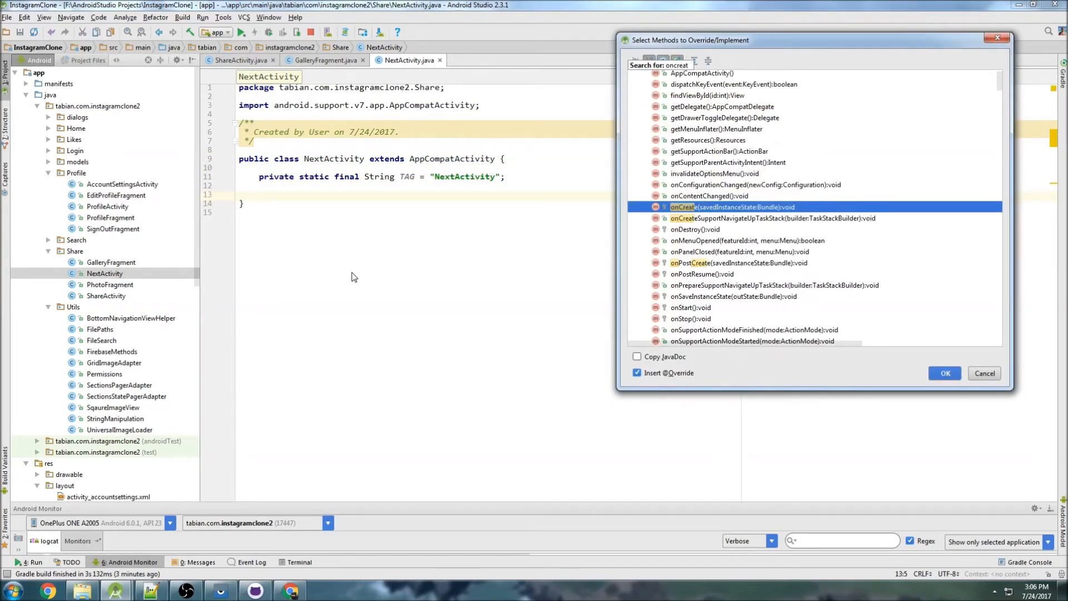
click(944, 373)
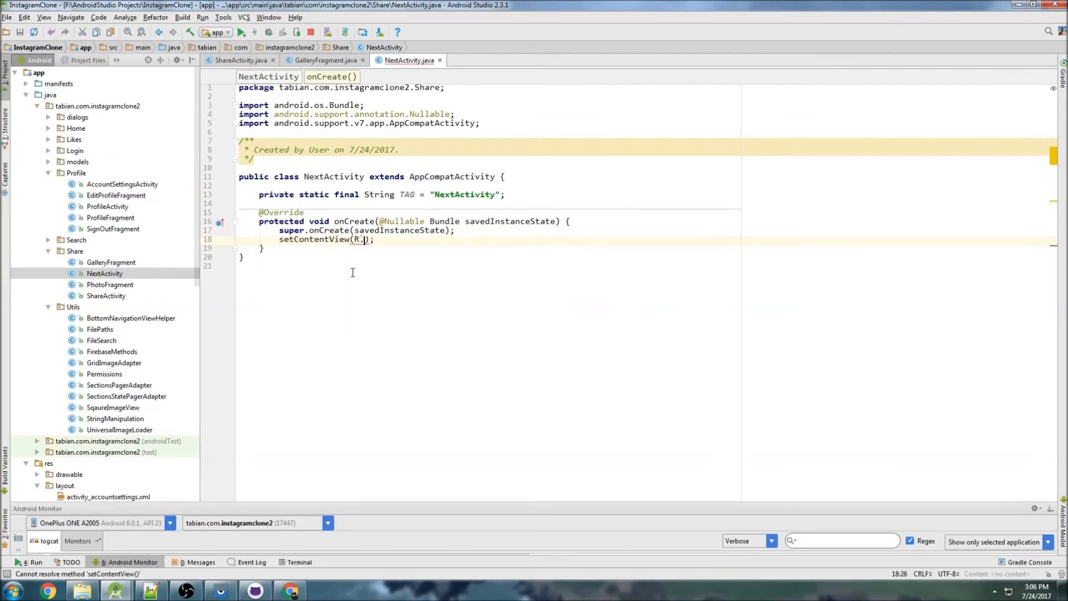
text(layout.activity_next)
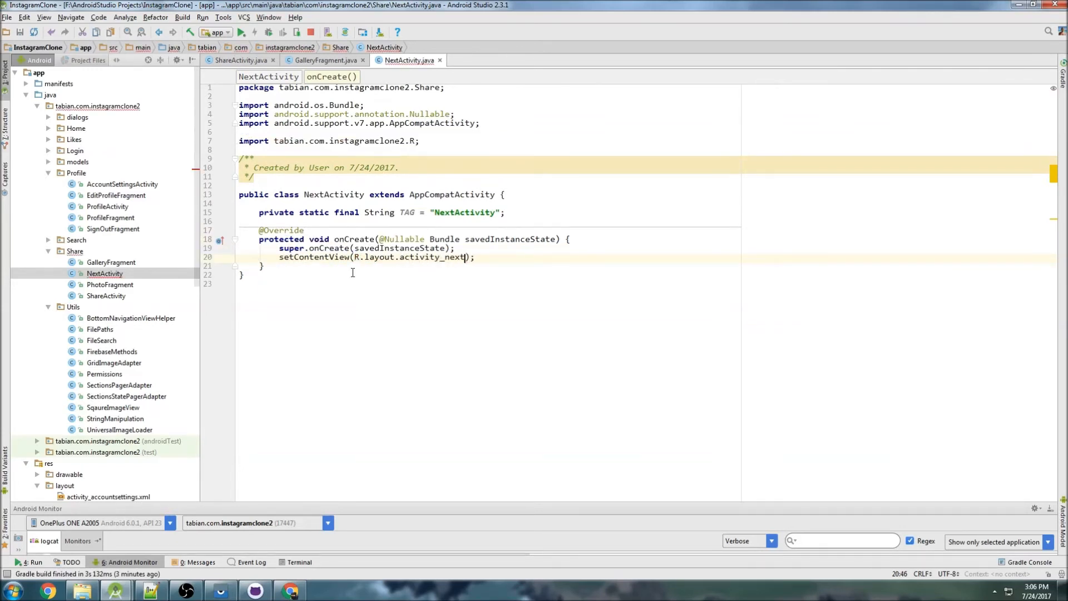
double_click(431, 257)
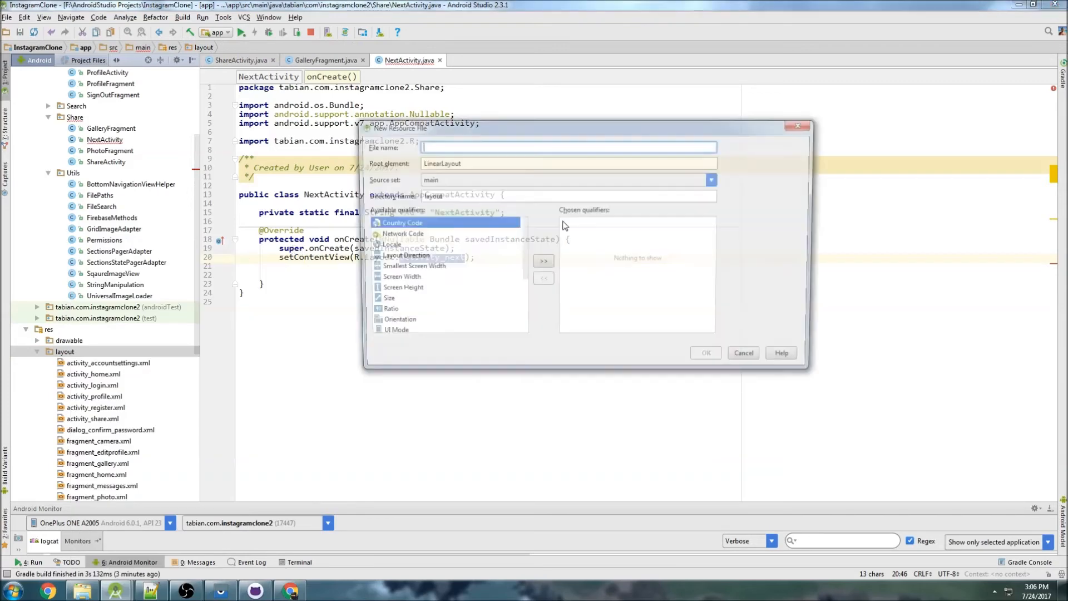
Name the new layout resource file activity_next and confirm it with a LinearLayout root.
text(activity_next)
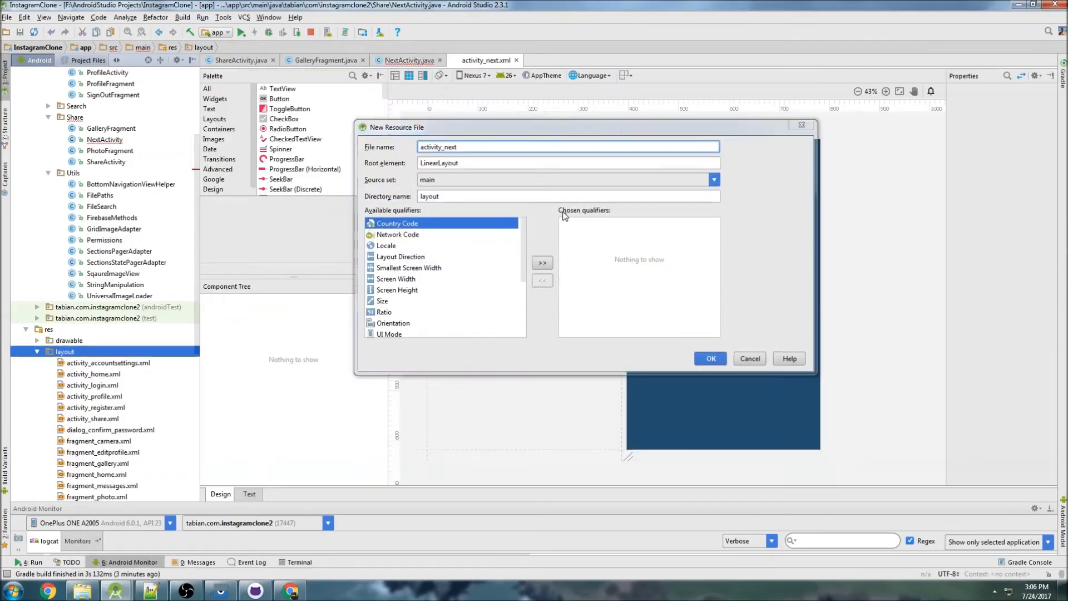
click(710, 359)
text(<activity android:name=")
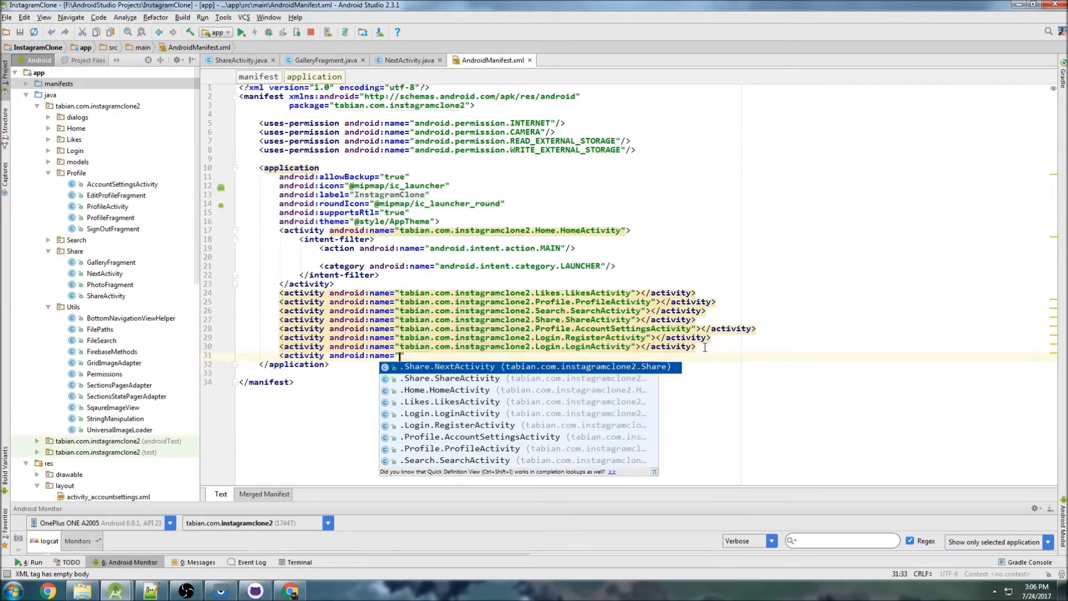
Register .Share.NextActivity as an activity in AndroidManifest.xml, then close the manifest.
click(447, 367)
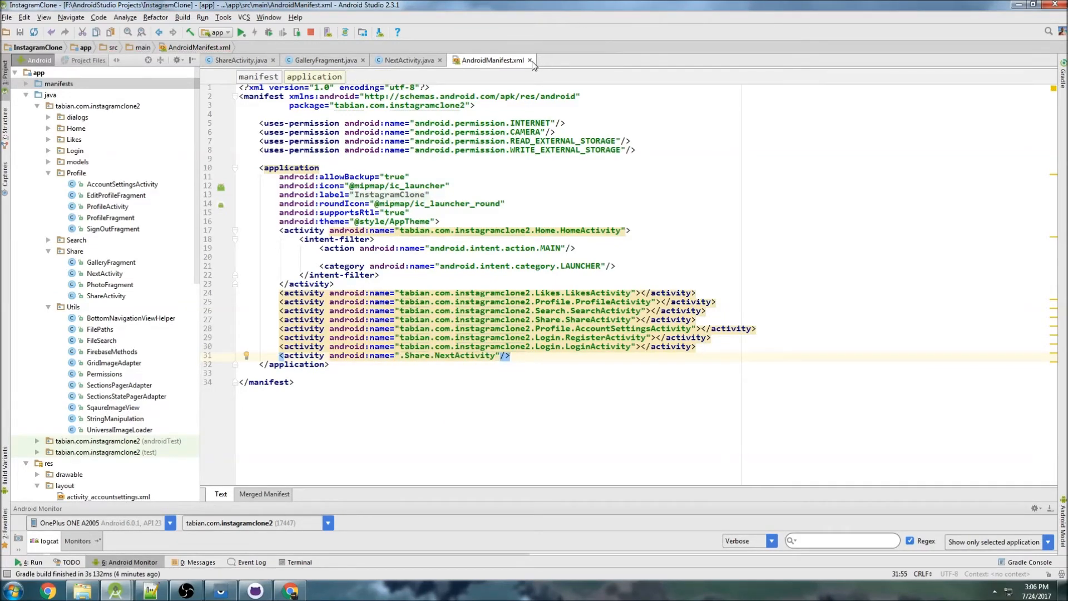
click(323, 61)
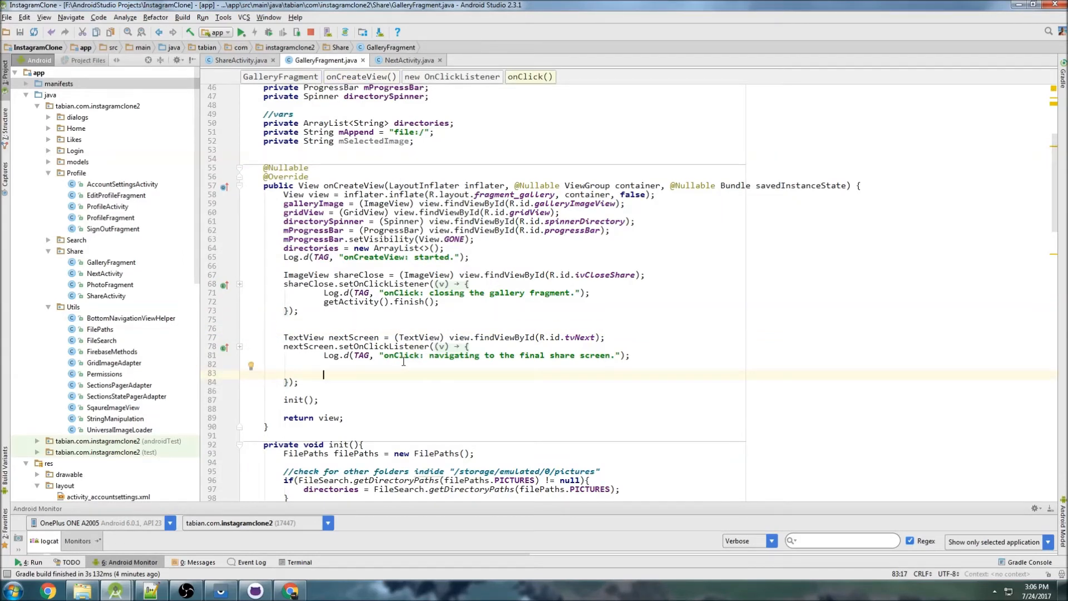
In GalleryFragment's onClick, build new Intent(getActivity(), NextActivity.class) and begin intent.putExtra(getString(R....
text(Intent intent =)
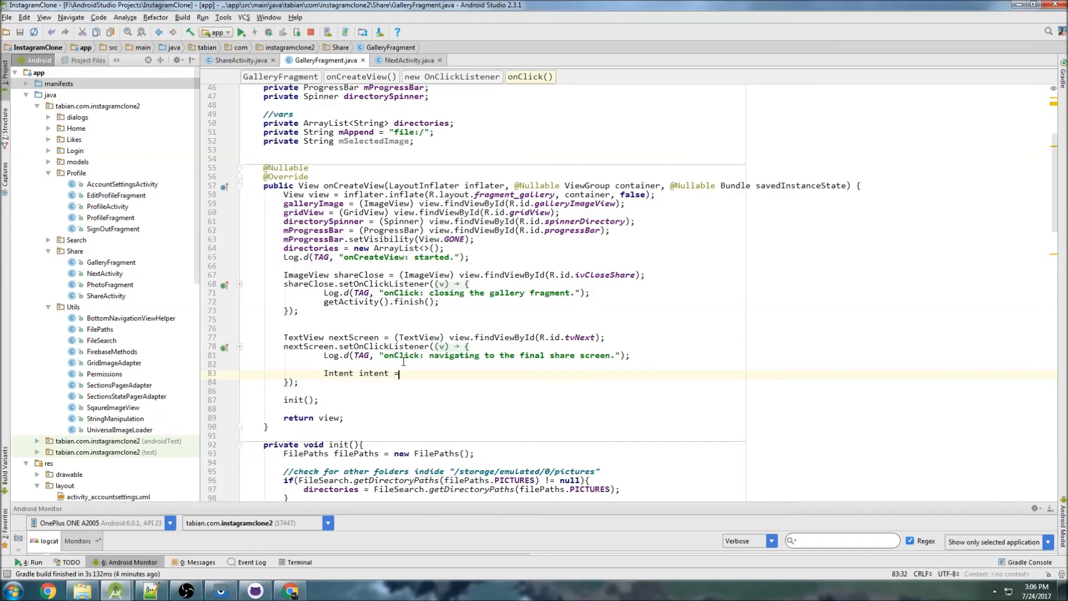
text(new Intent()
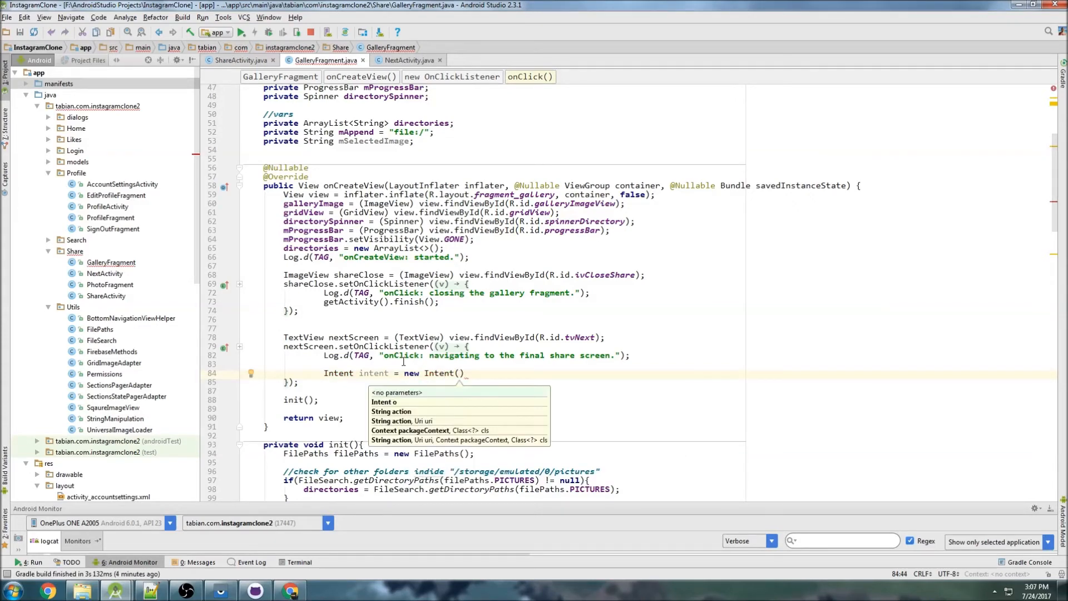
text(getActivity()
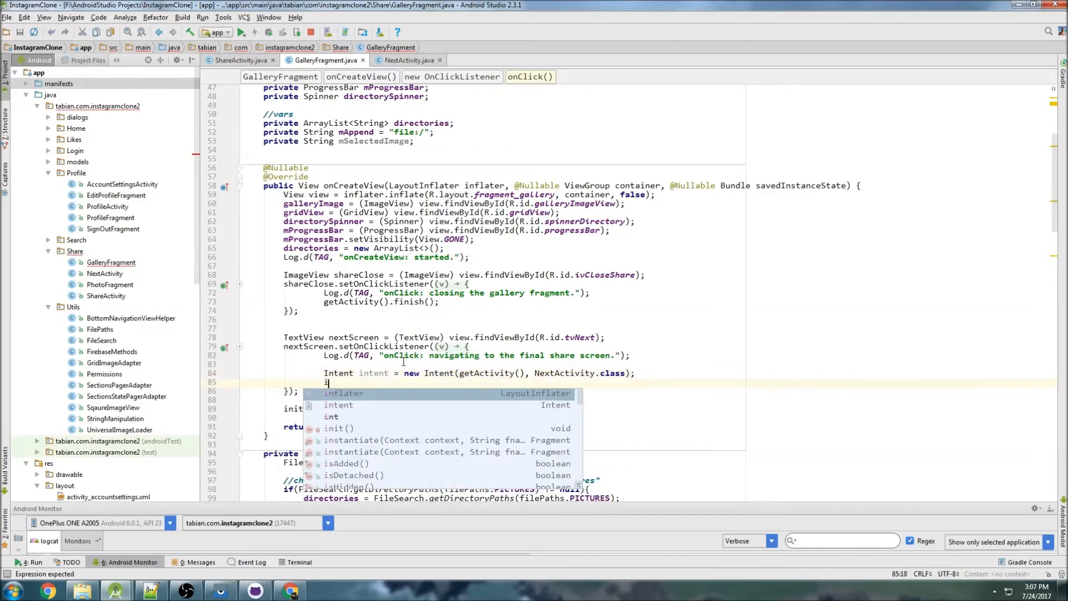
text(nte)
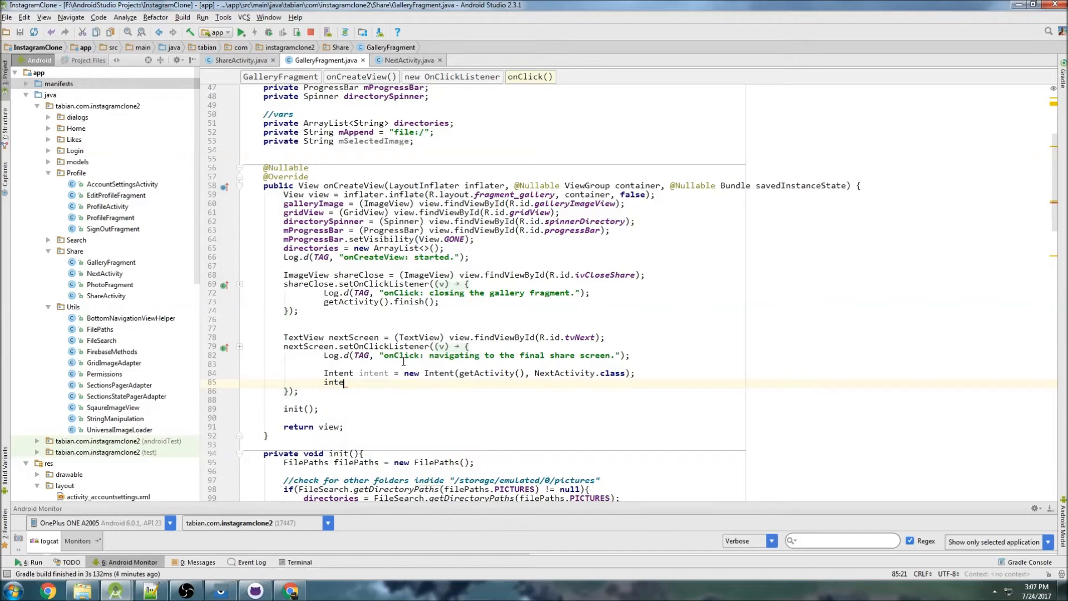
text(.puts)
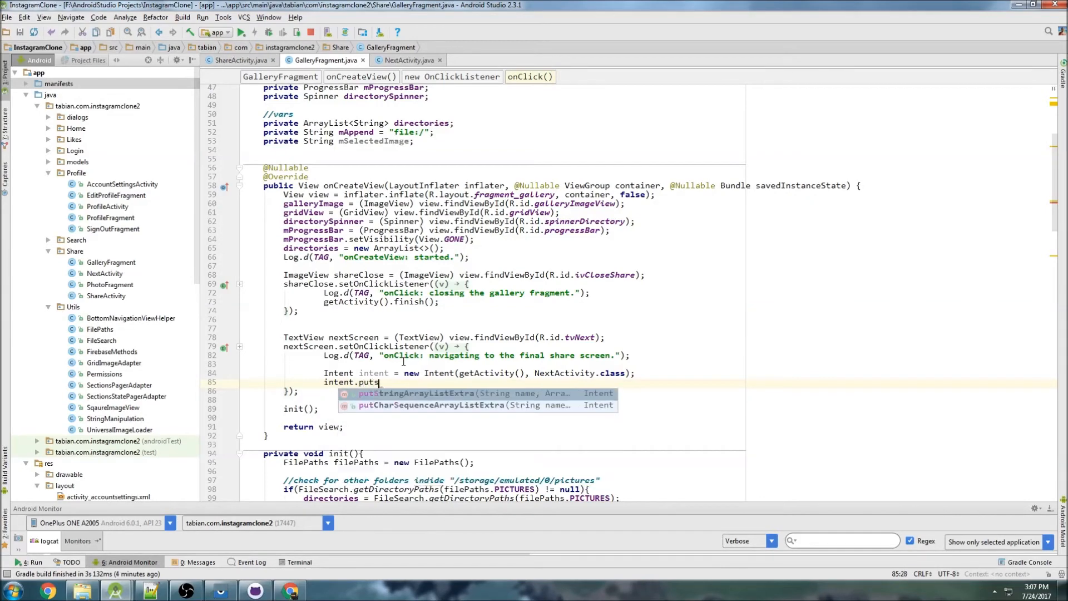
key(Backspace)
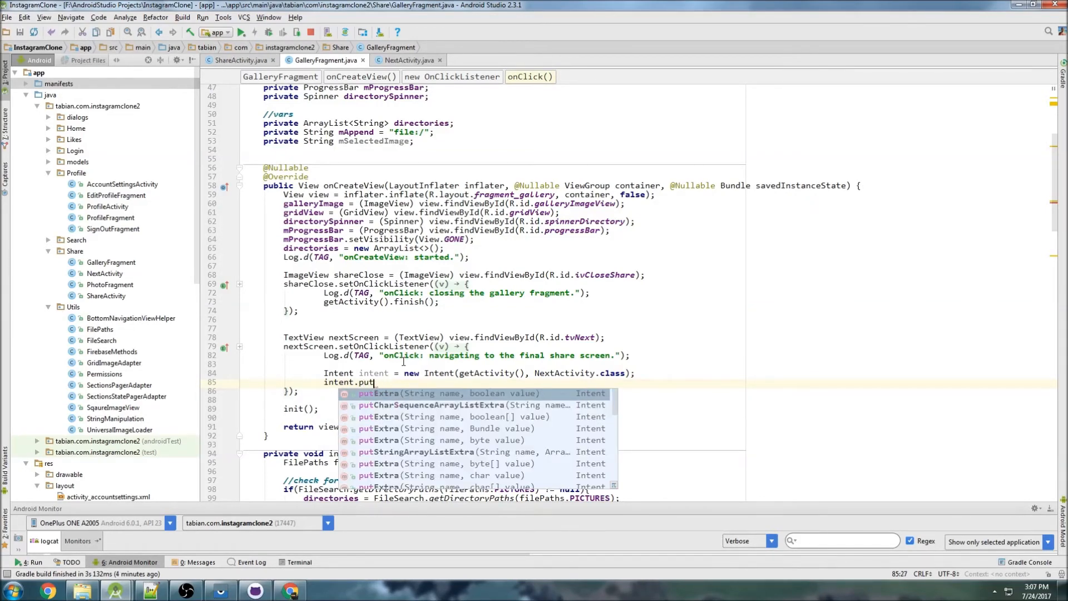
text(Extra(getString(R)
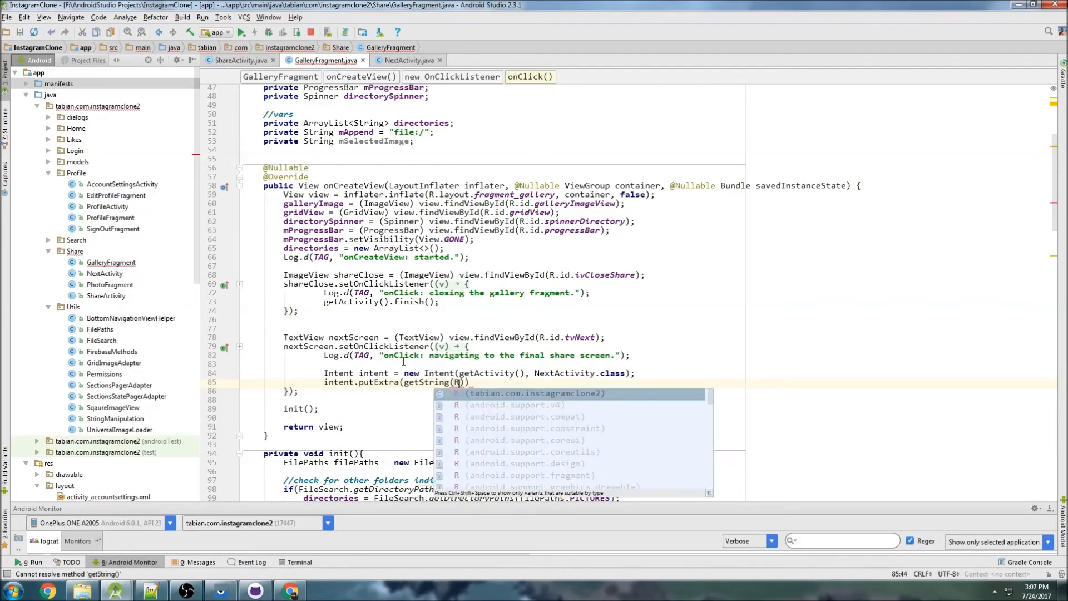
text(.se)
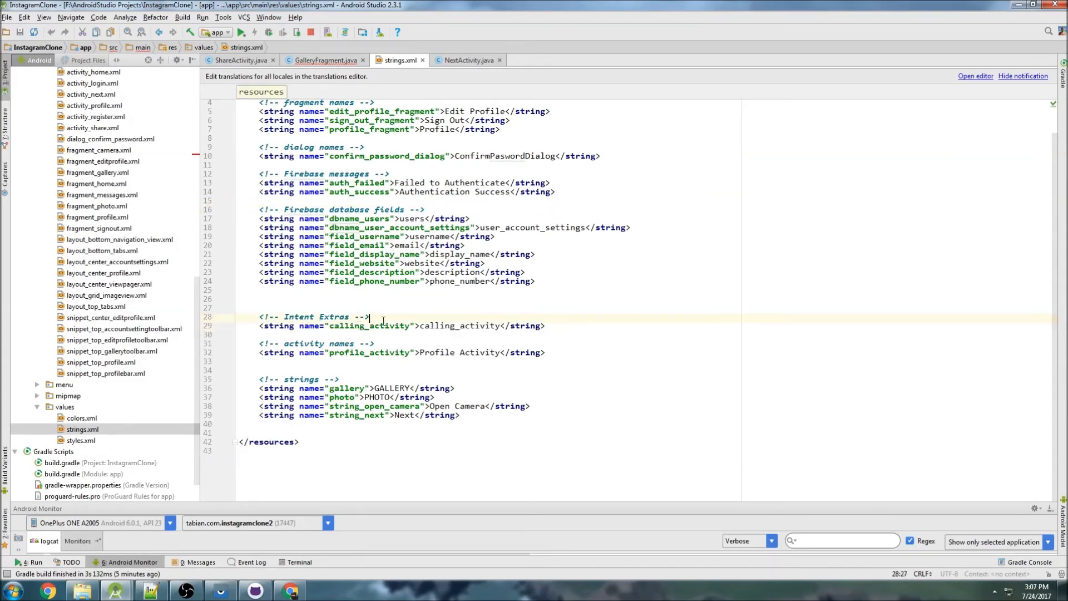
Add a string named selected_image with value selected_image under the Intent Extras comment.
text(selected_image">s</string>)
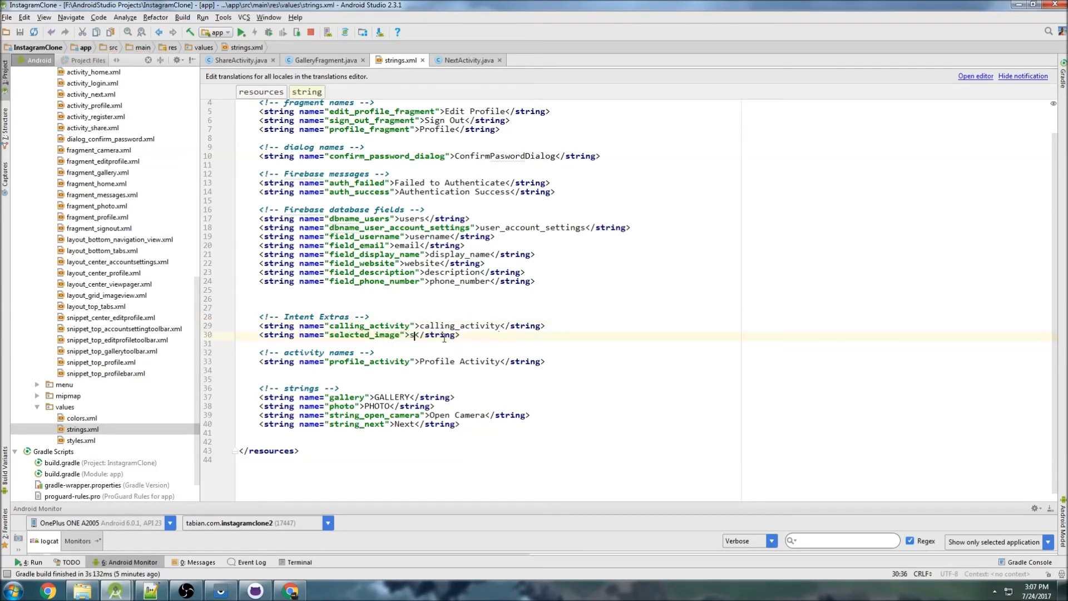
text(elected_image), mSelectedImage);)
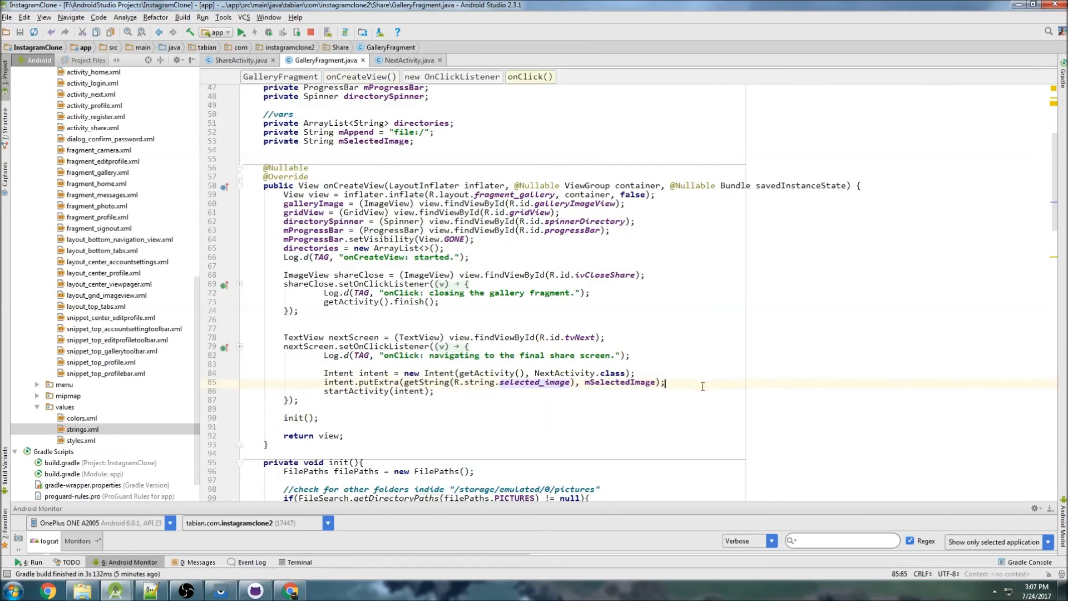
In NextActivity.onCreate, log the R.string.selected_image intent extra via Log.d, then run the app.
click(407, 60)
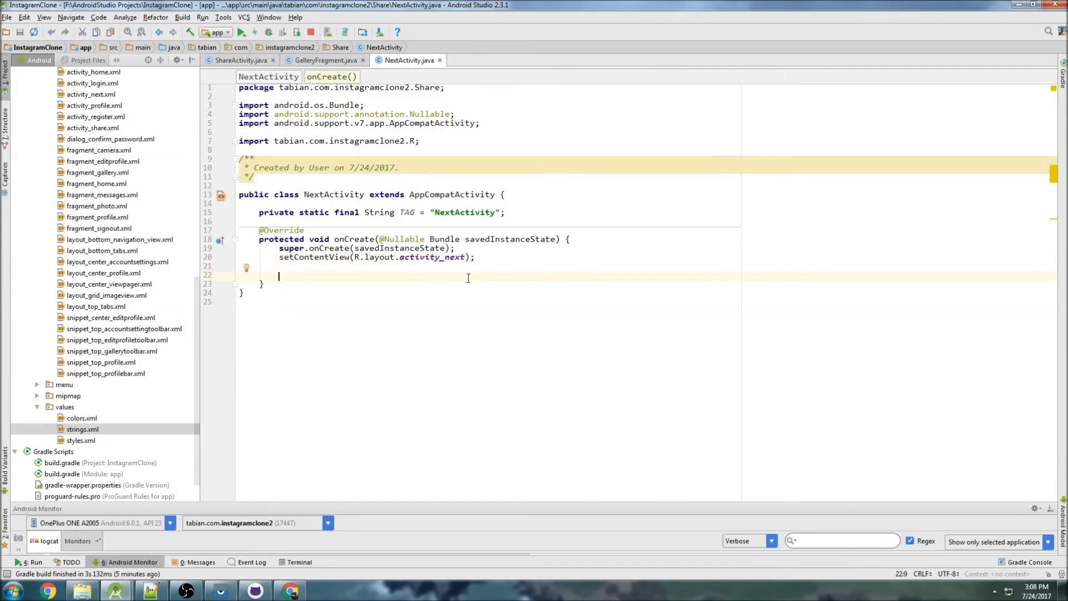
text(Log.d(TAG, "onCreate: ");)
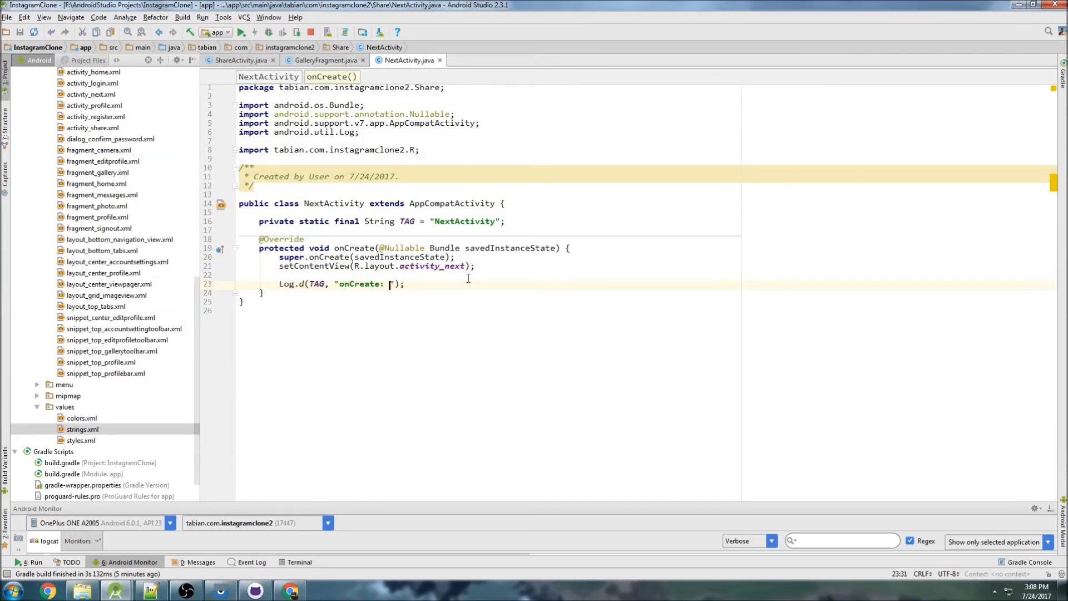
text(got inc)
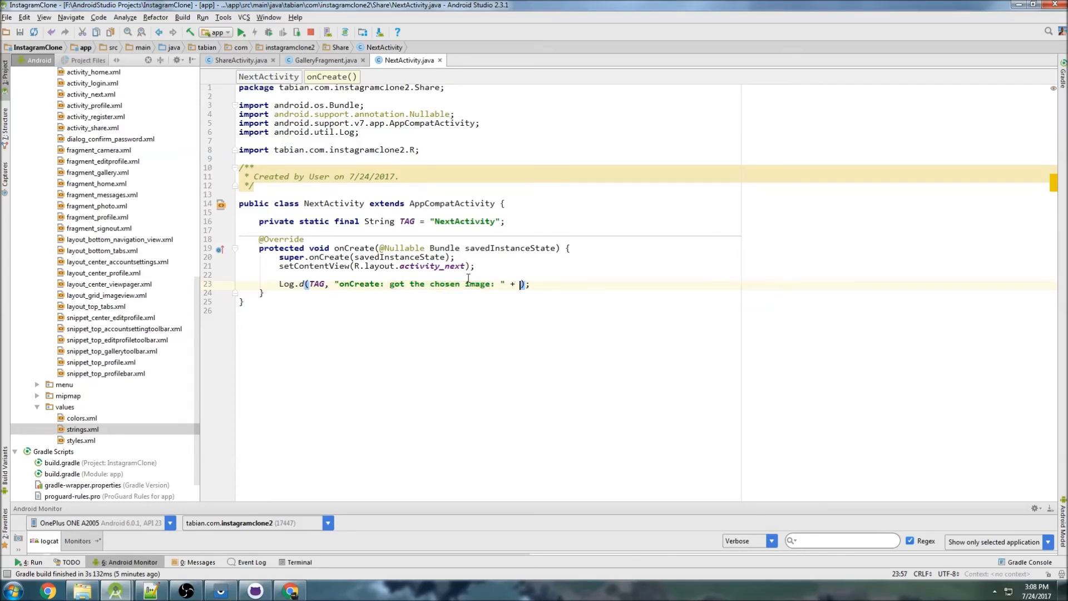
text(getIntent().getStringExtra())
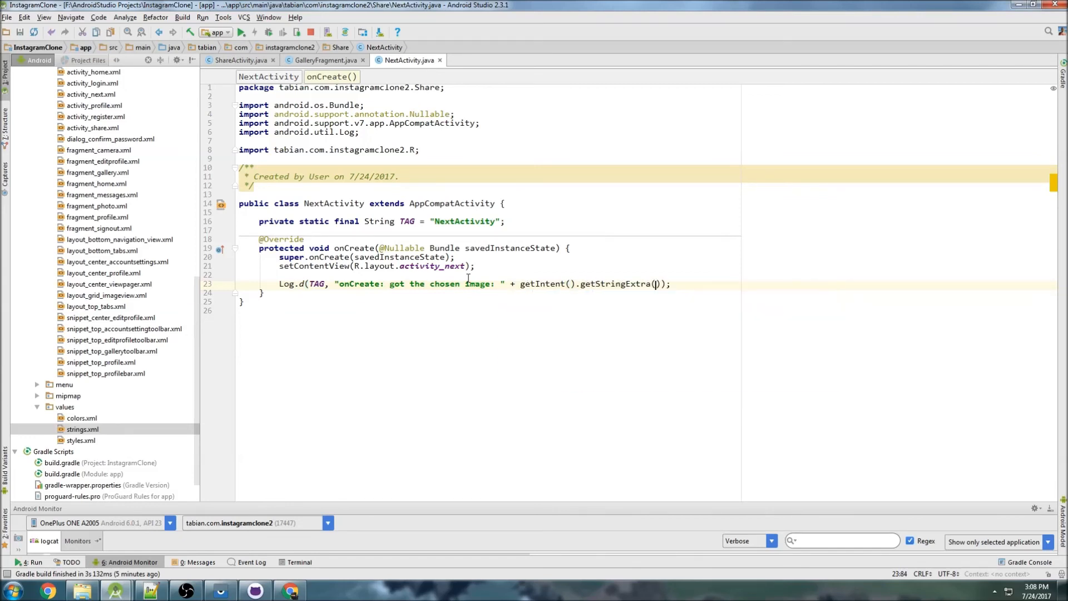
text(getString(s)
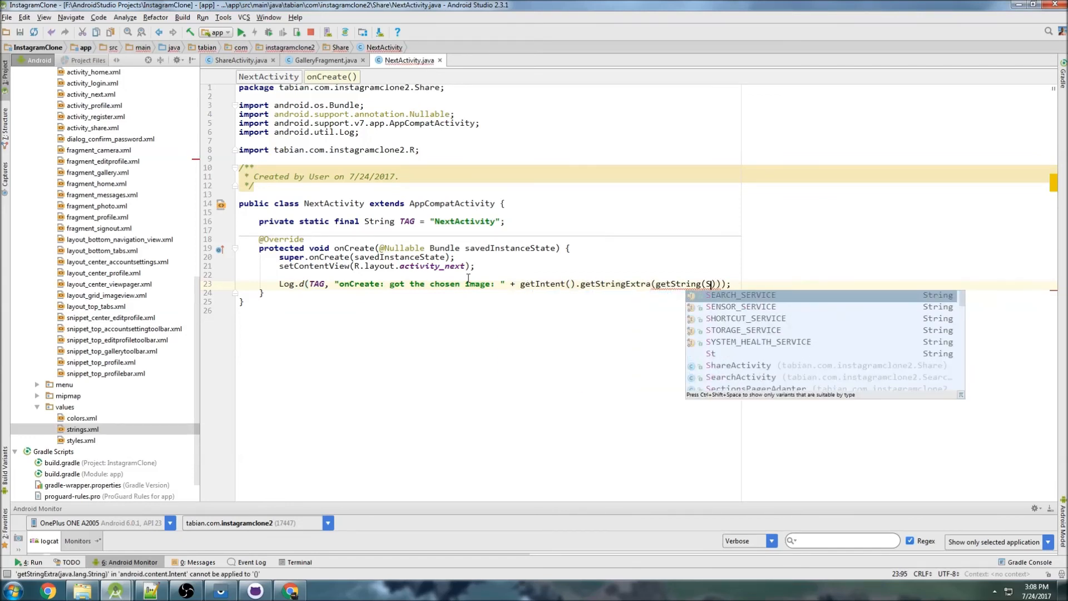
text(R.string.selected_image)
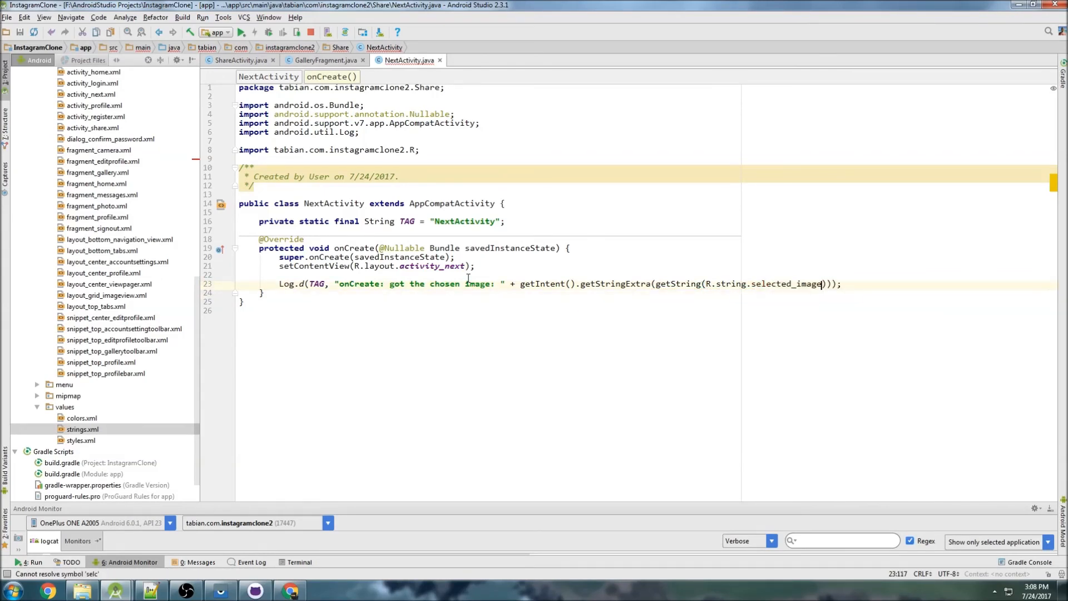
click(240, 32)
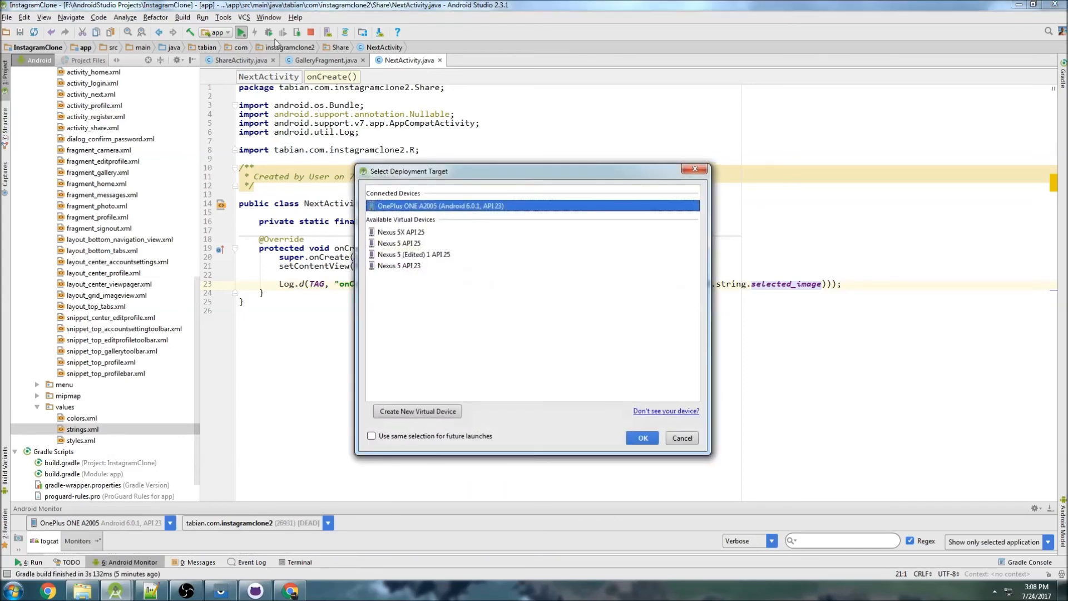
Deploy the app to the connected OnePlus phone and show the mirrored phone screen.
click(640, 438)
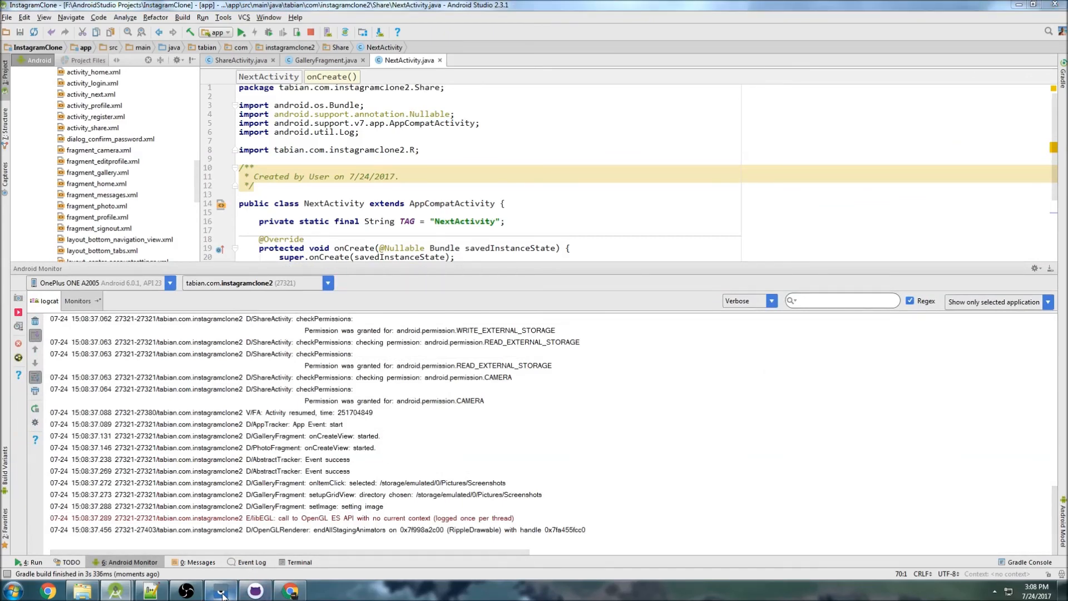
click(219, 589)
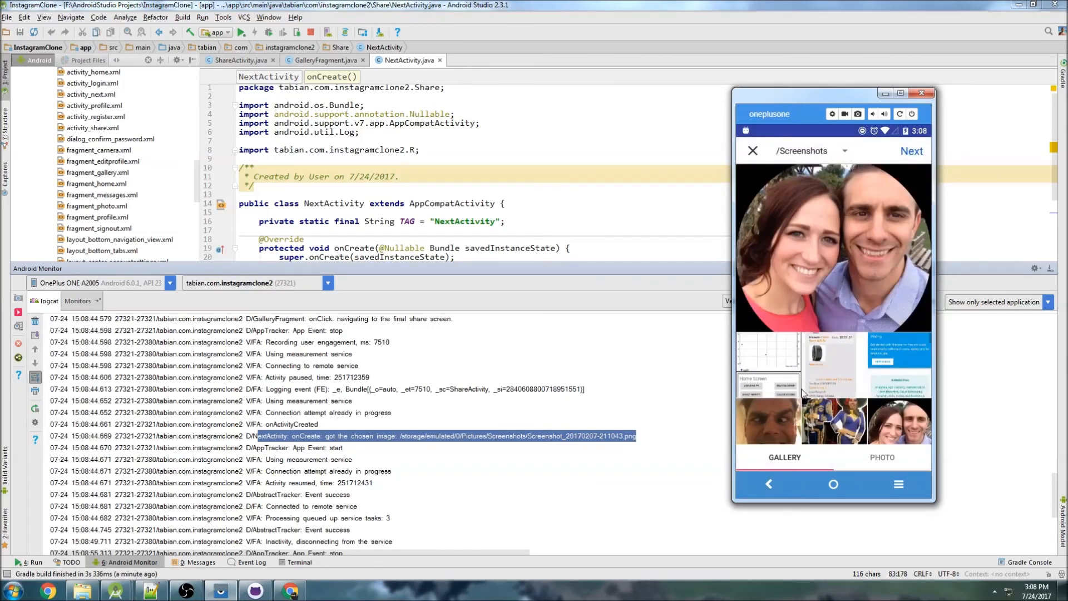
mouse_move(896, 427)
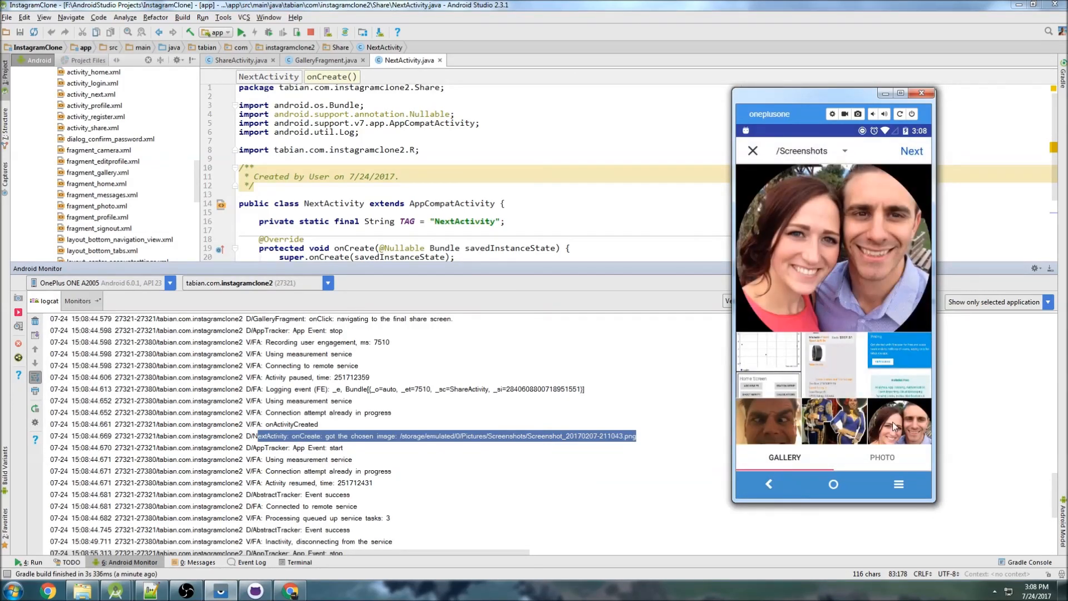
Tap the profile icon in the app's bottom navigation bar.
click(882, 457)
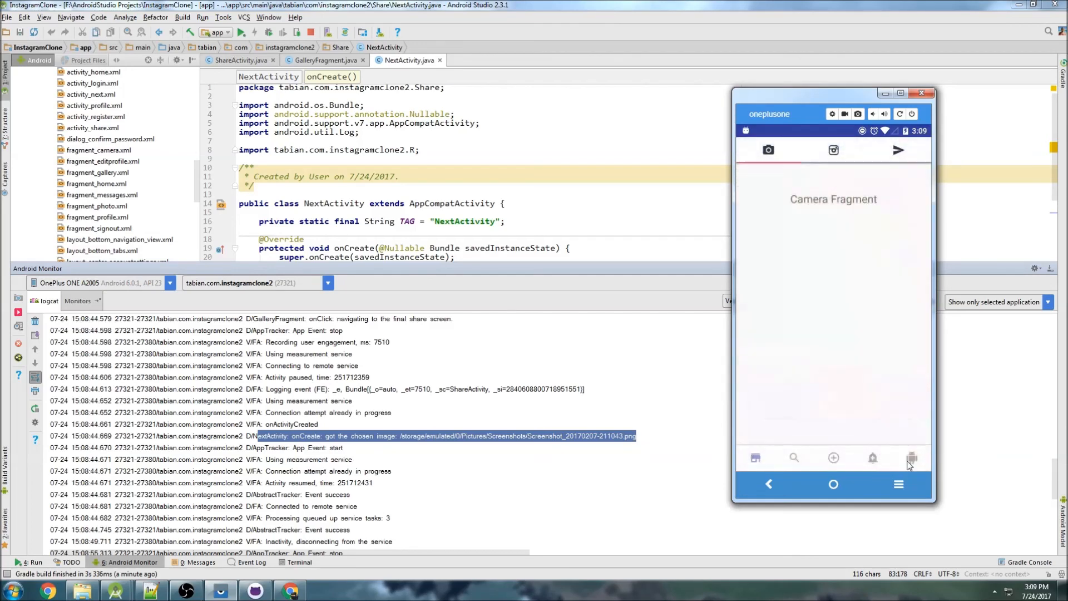
click(911, 457)
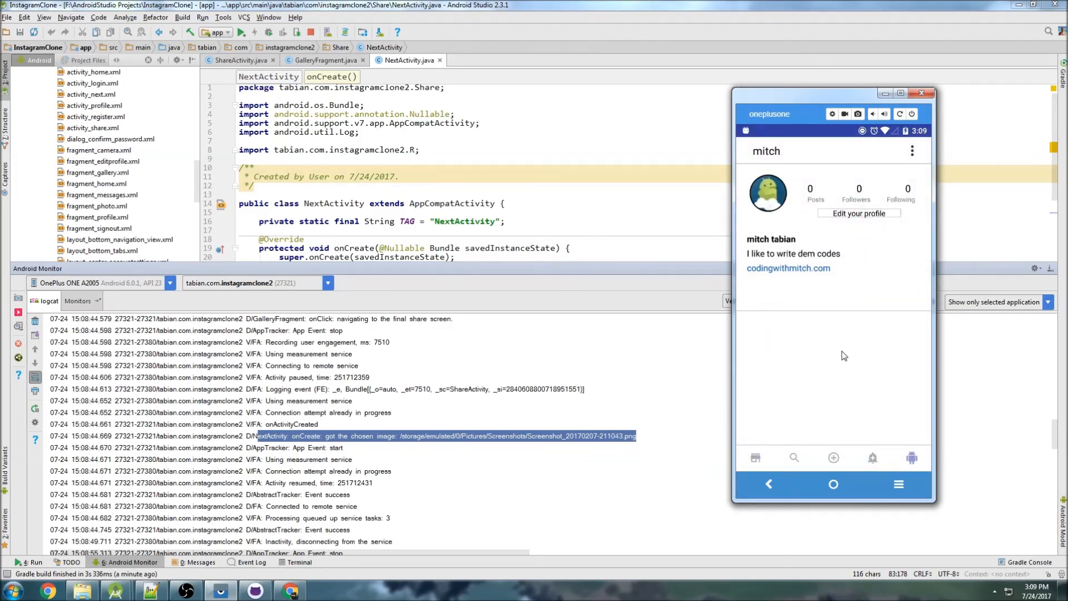
mouse_move(838, 361)
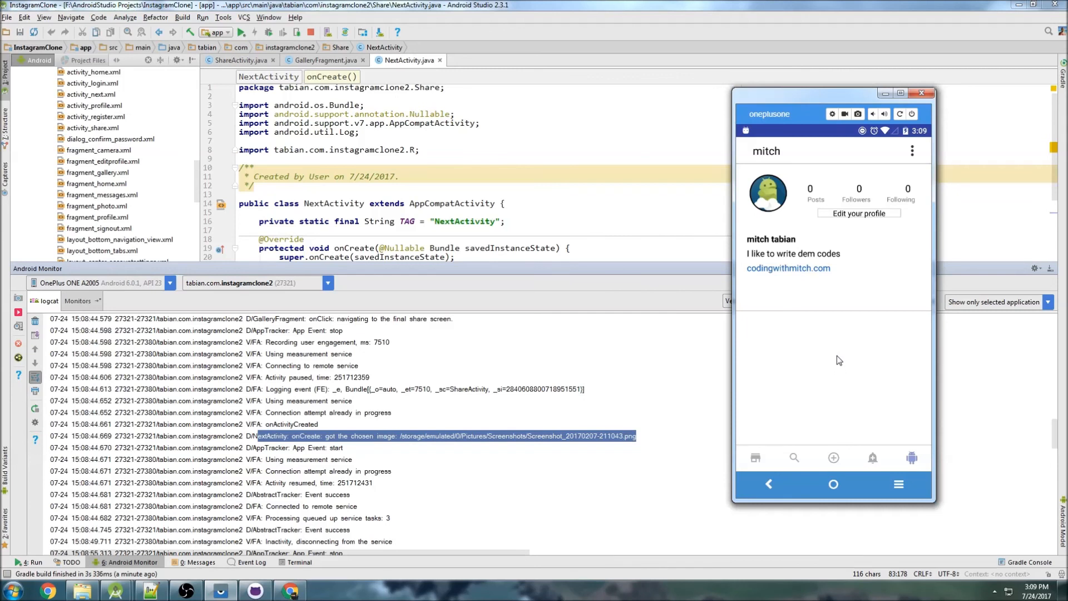